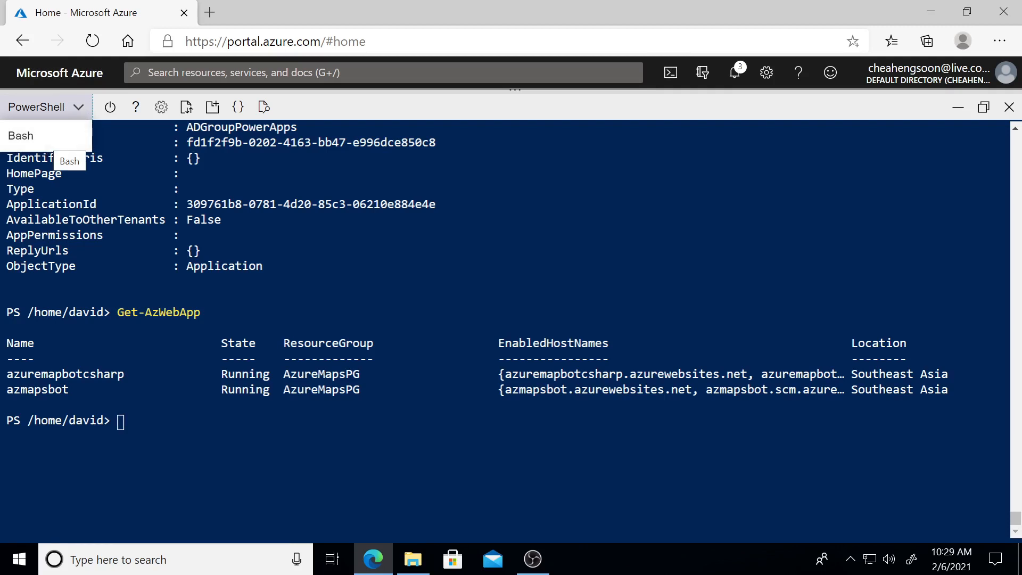
mouse_move(74, 112)
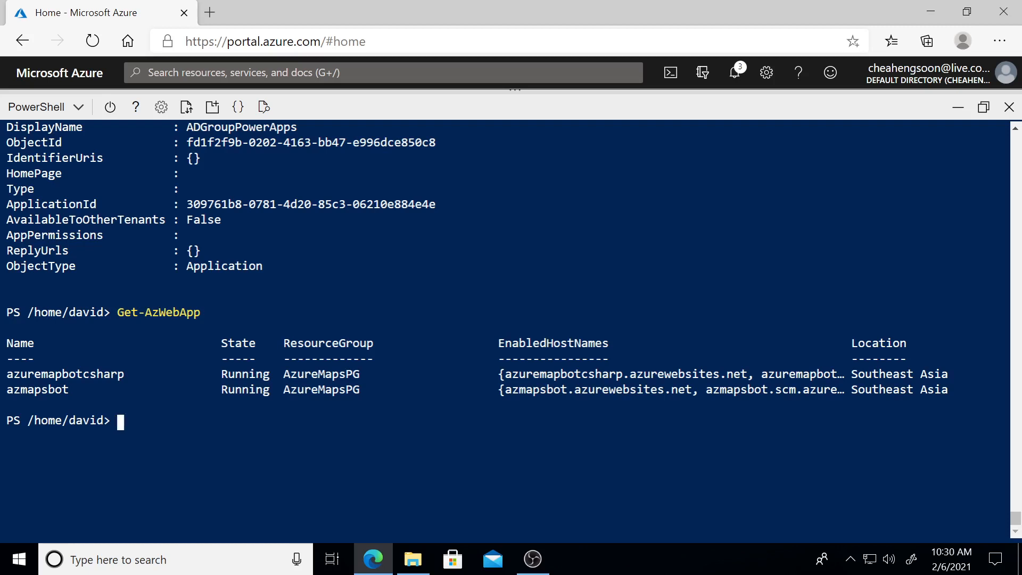
Step: Load the Az PowerShell module into the session with Import-Module Az
text(Impor)
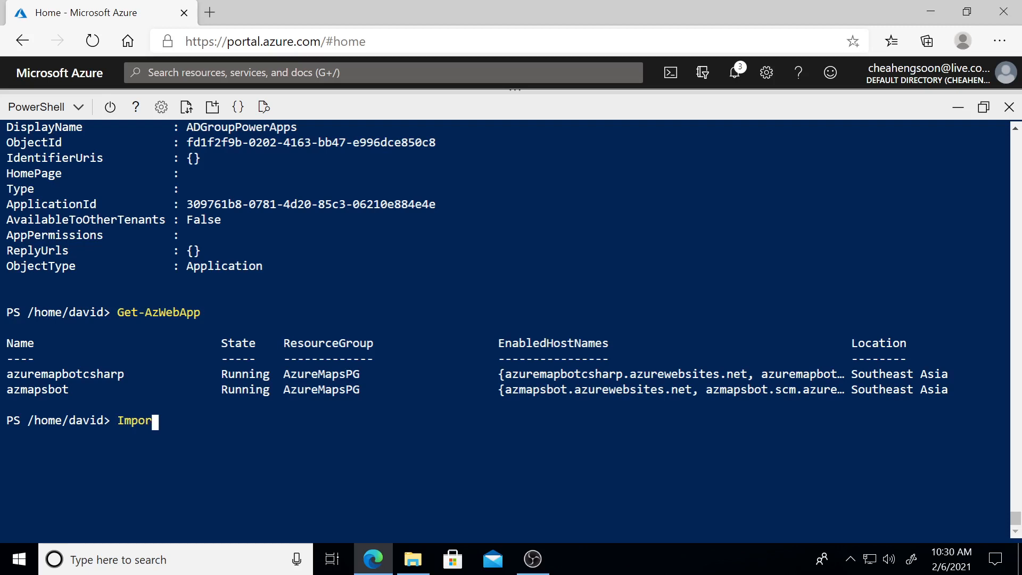
text(t-)
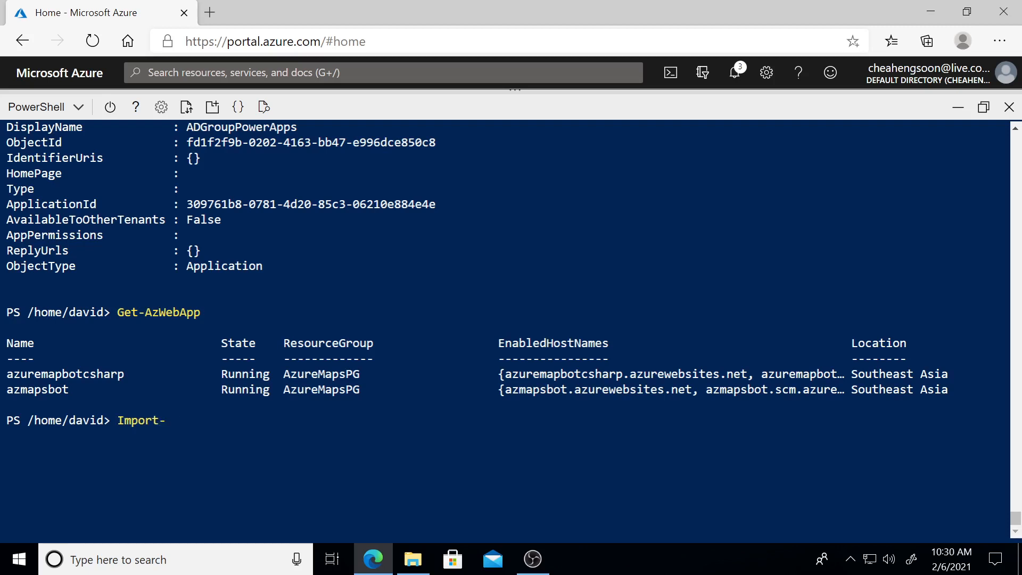
text(Modl)
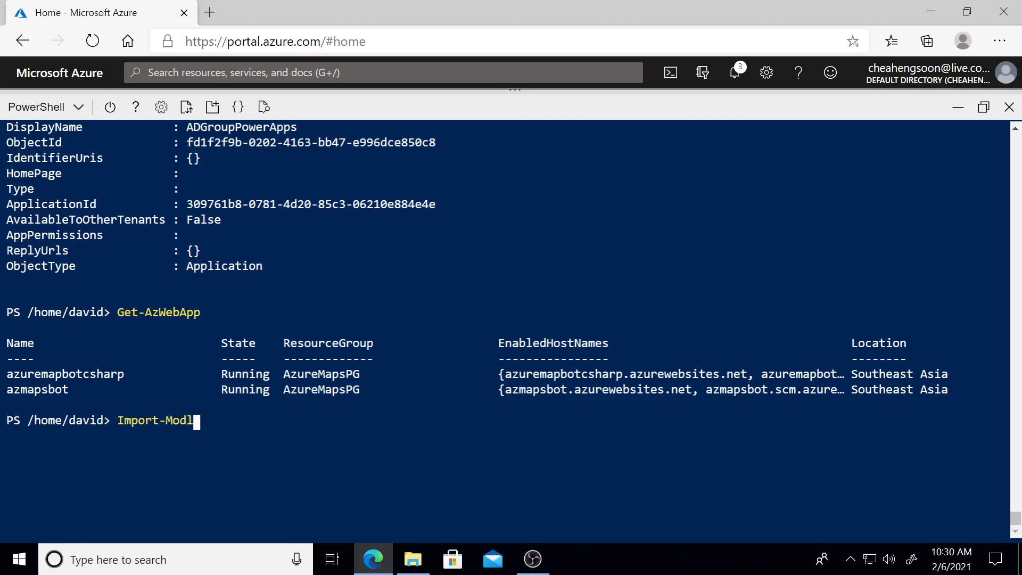
text(ule Az)
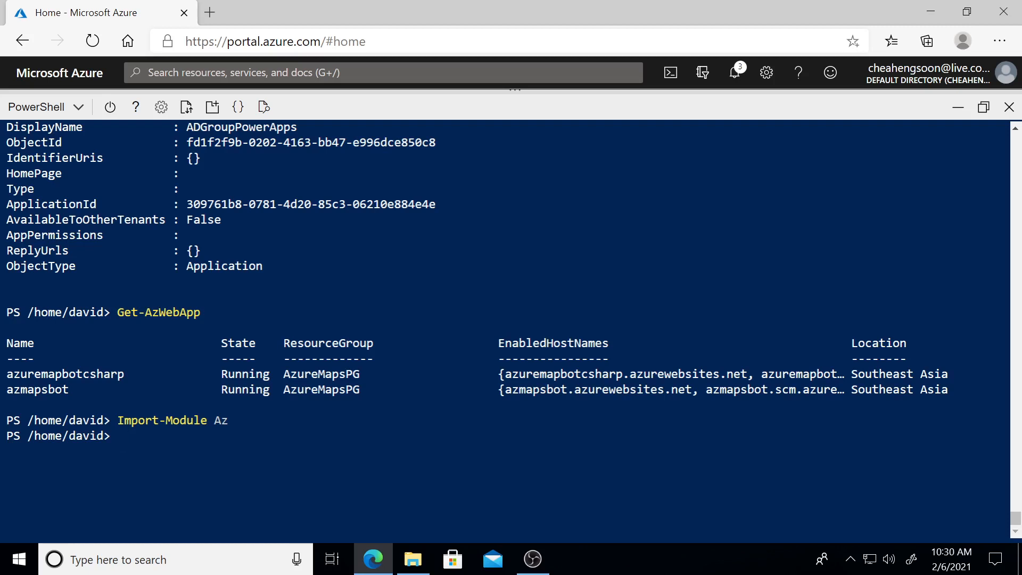
text(Get)
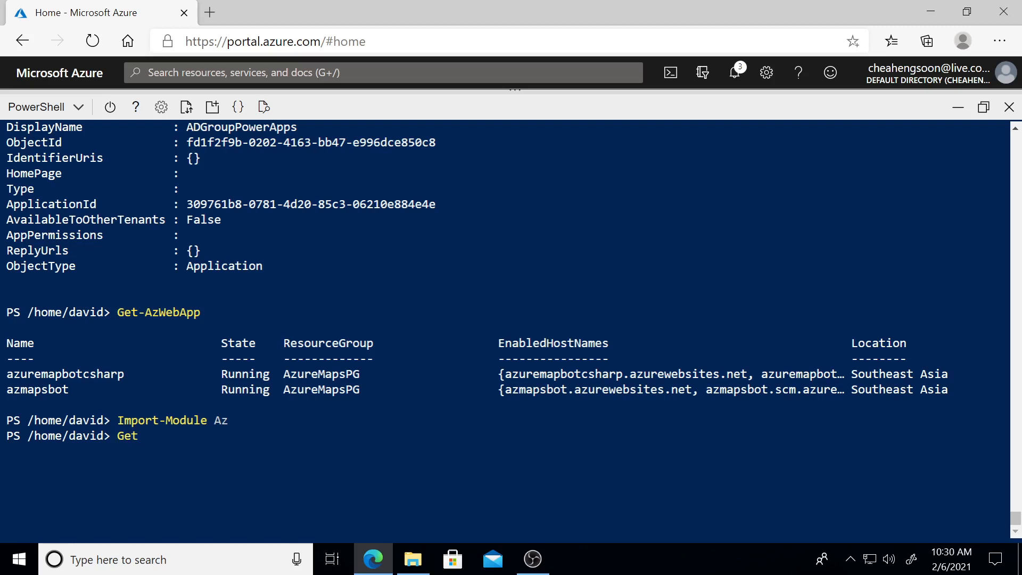
Step: List every saved context with Get-AzContext -ListAvailable, showing four AzureCloud subscriptions
text(-AzC)
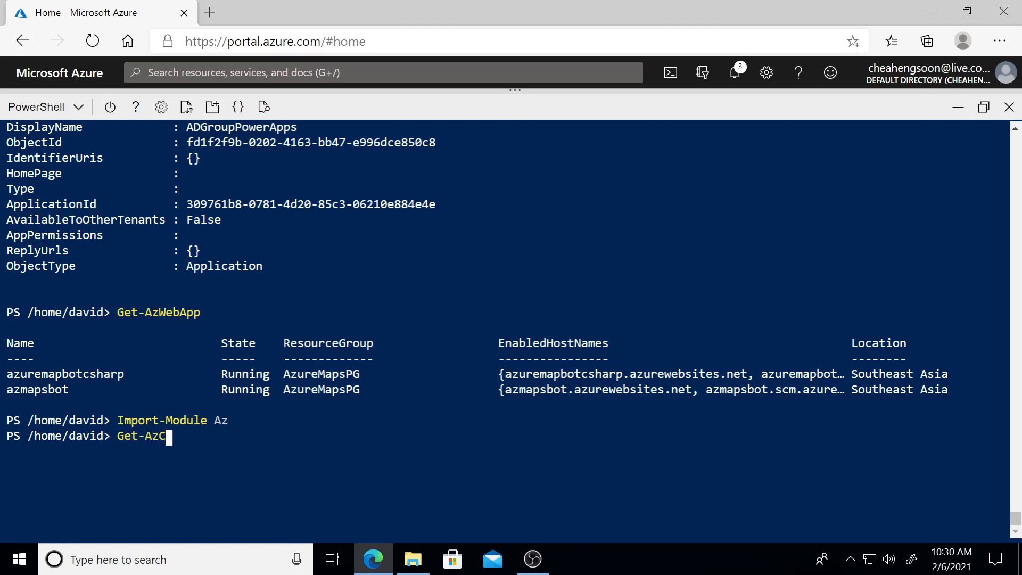
text(ontext)
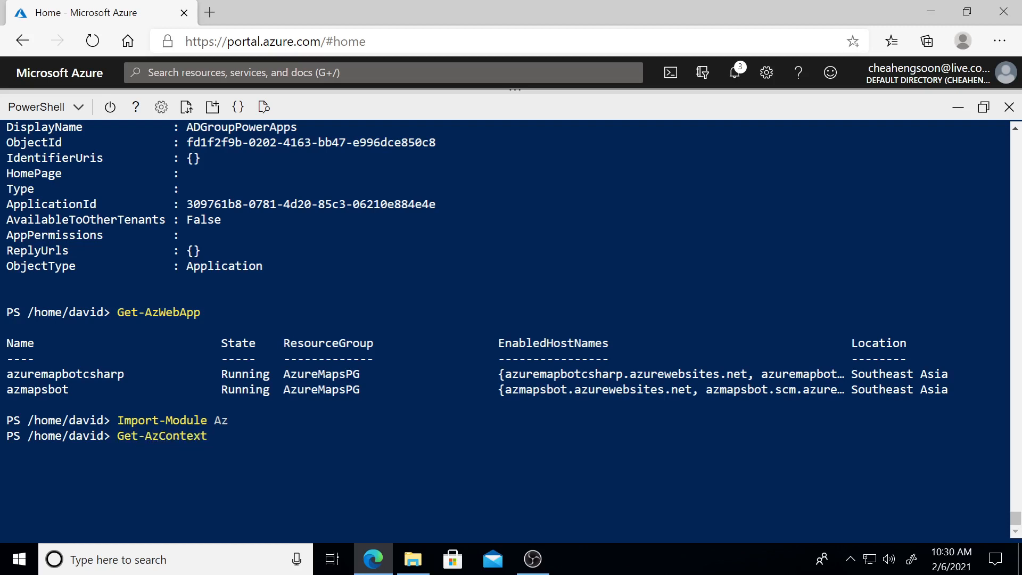
text(-)
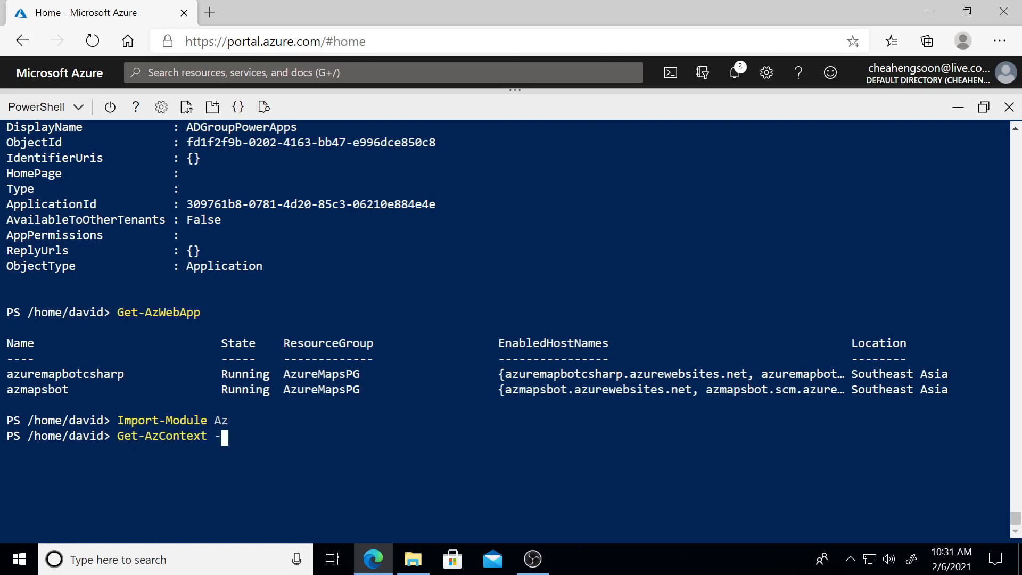
text(l)
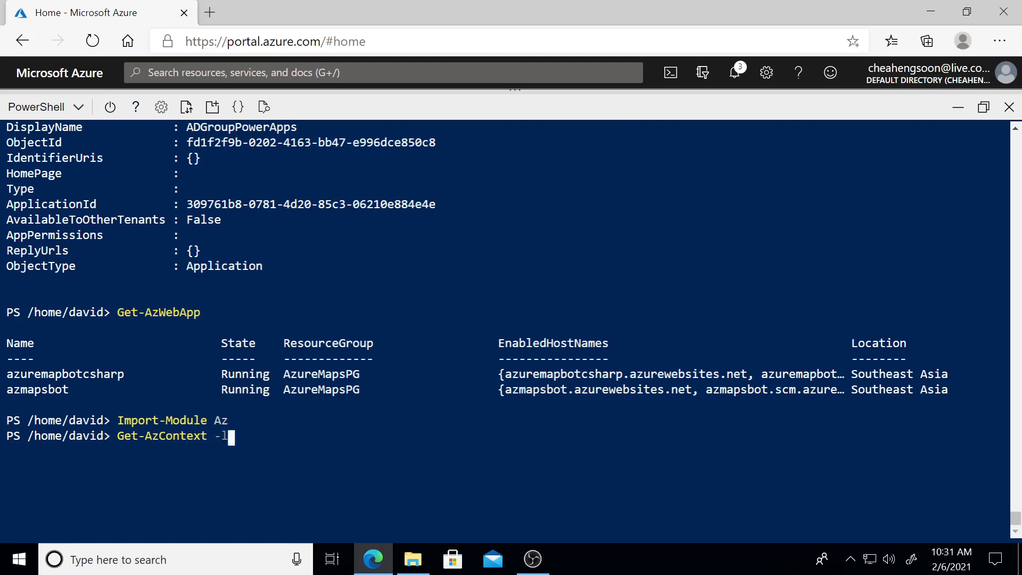
text(istAv)
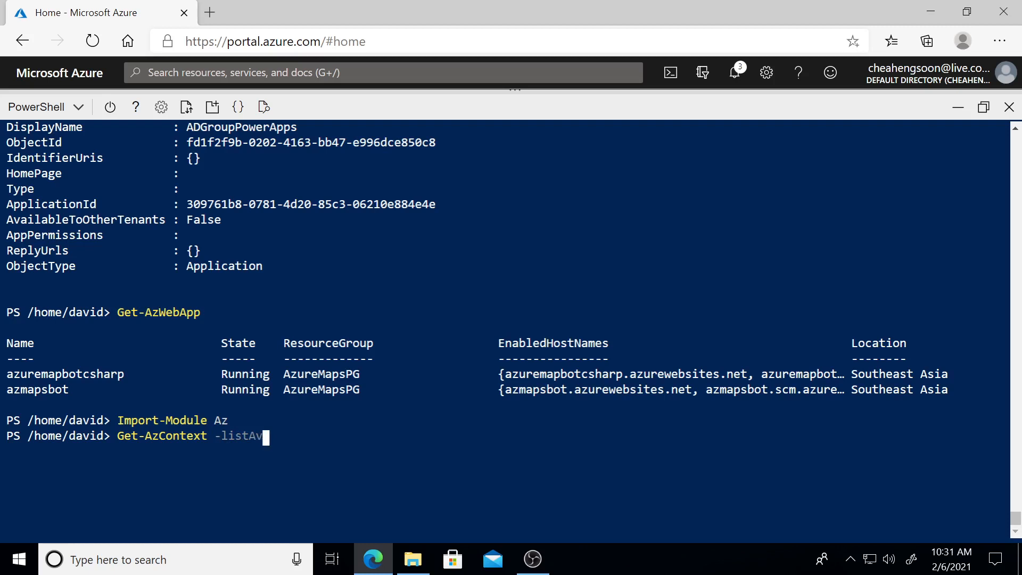
text(a)
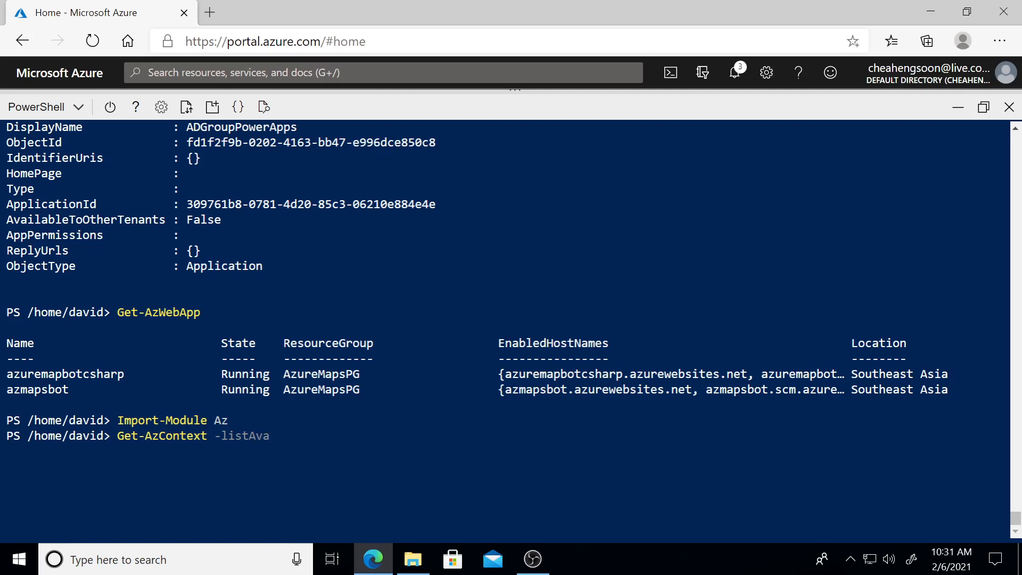
text(ilable)
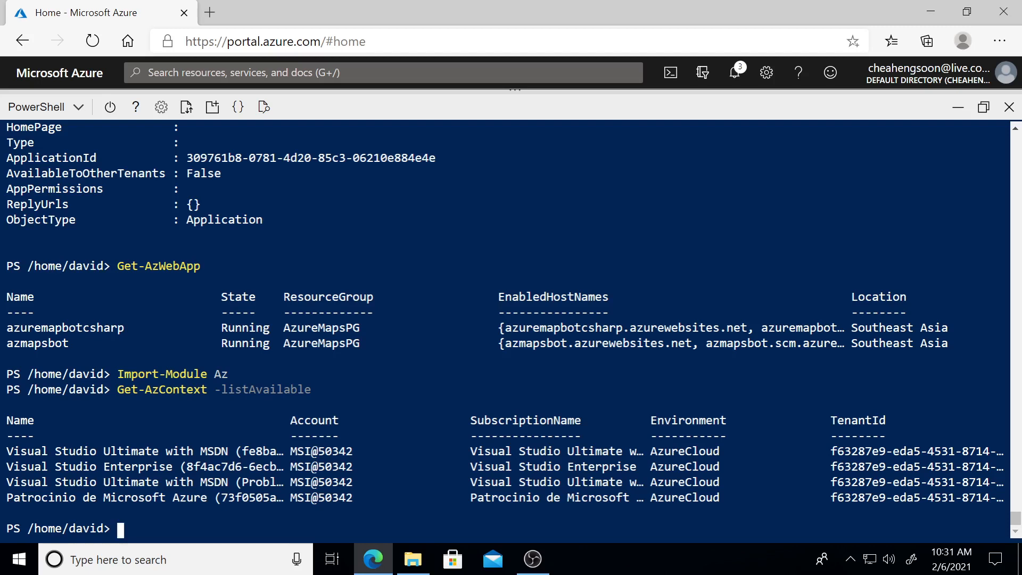
Step: Store the current Azure context in $context and print its name
text($)
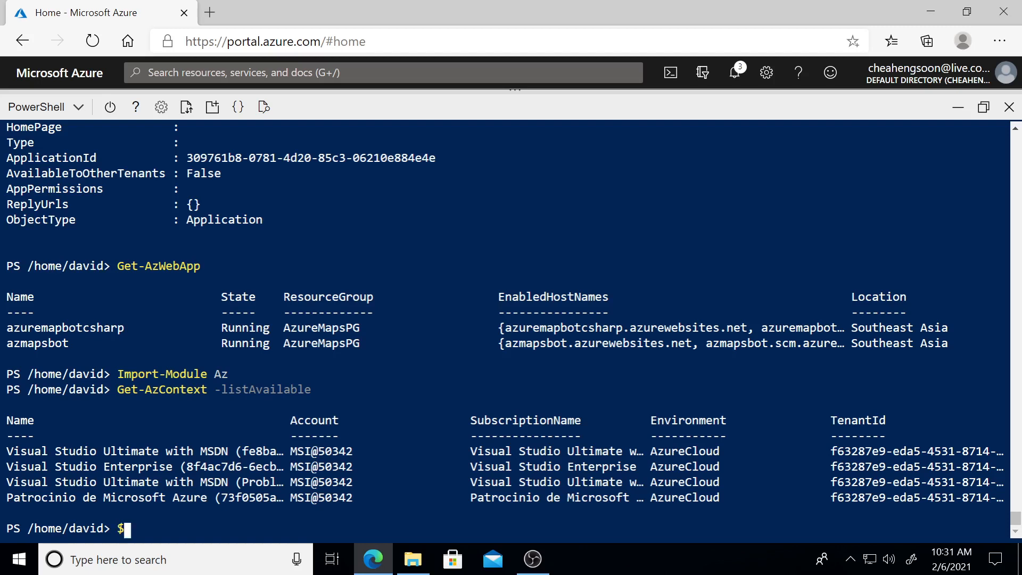
text(context)
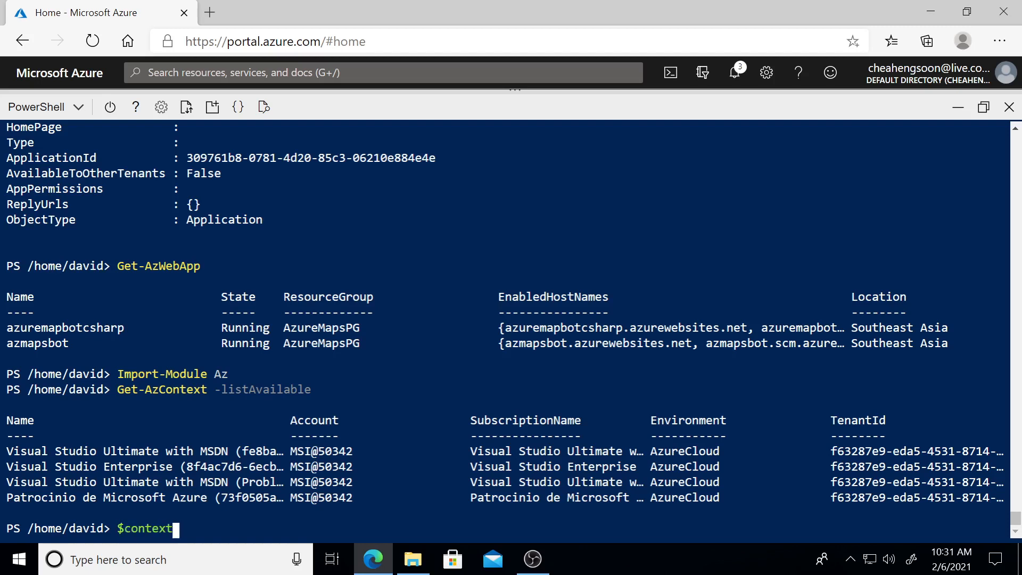
text(=Get)
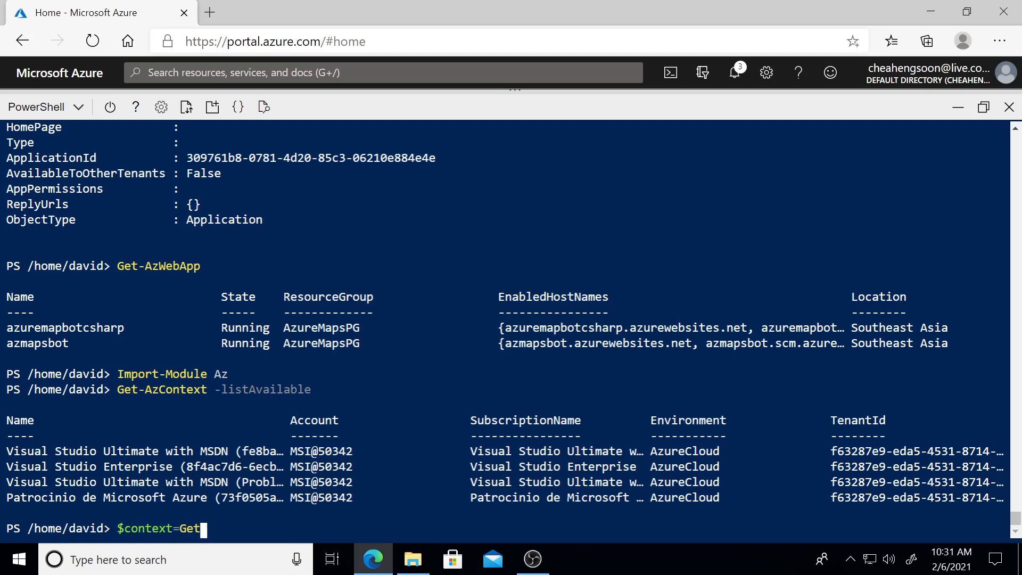
text(-Az)
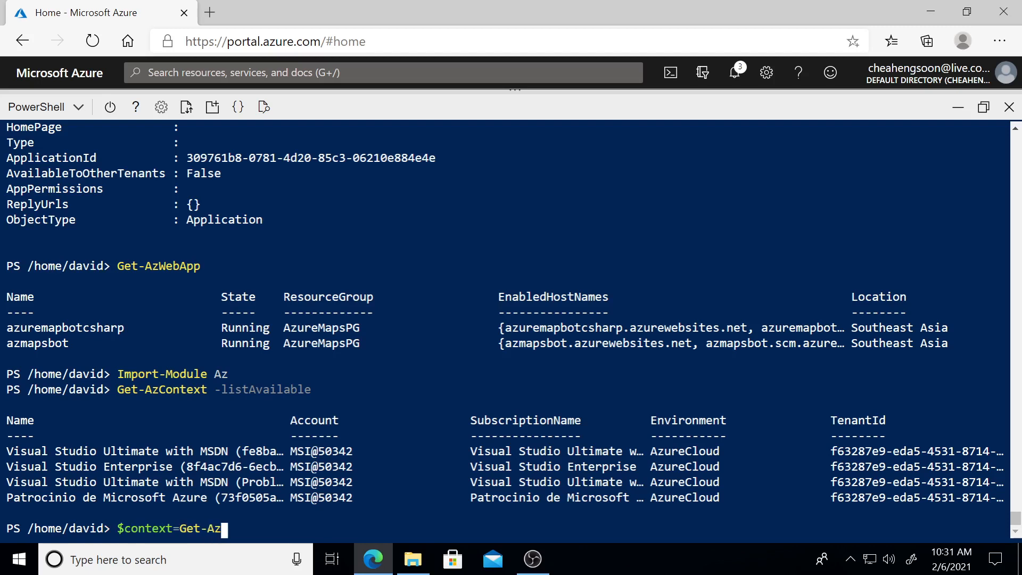
text(context)
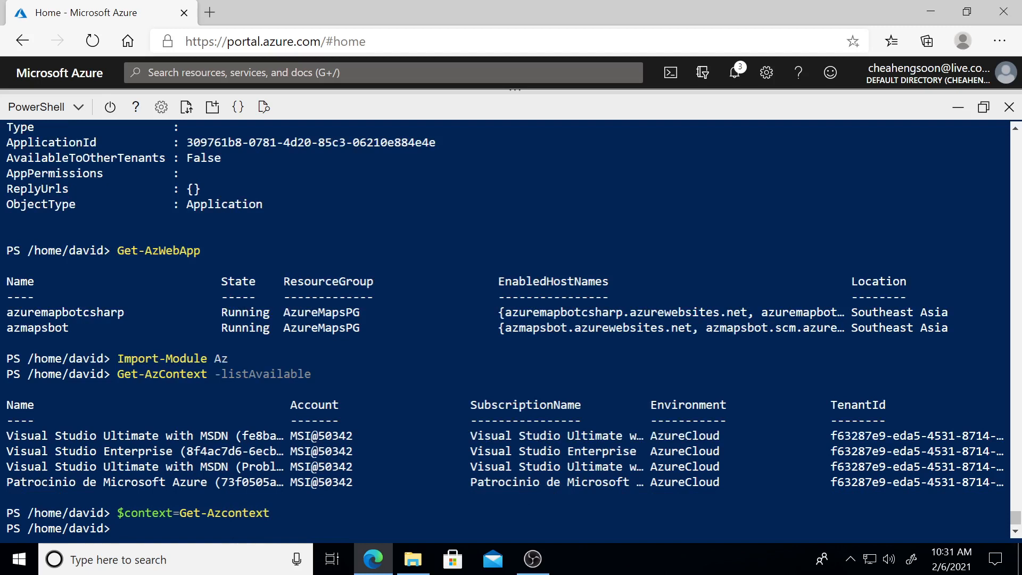
text($)
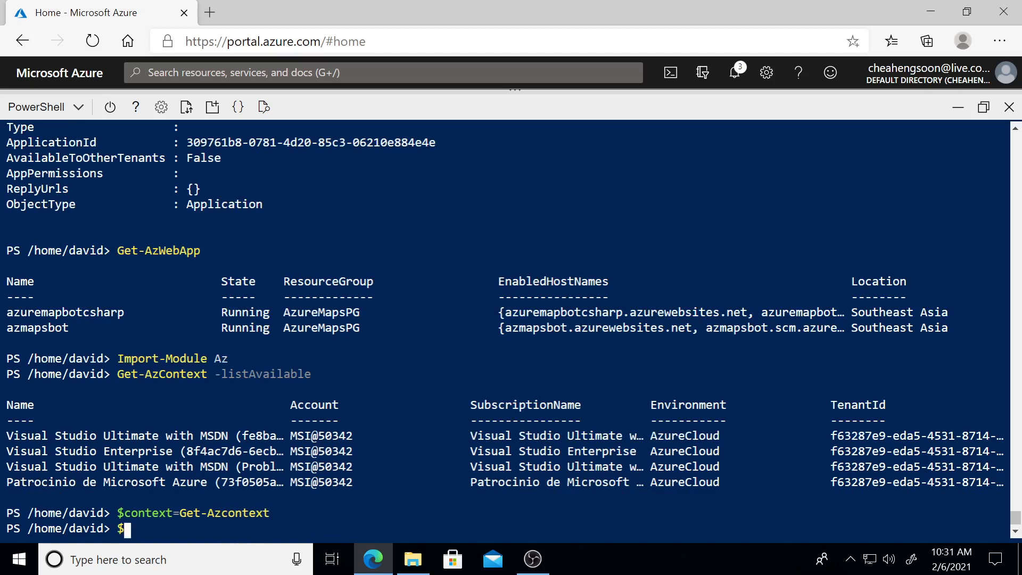
text(cont)
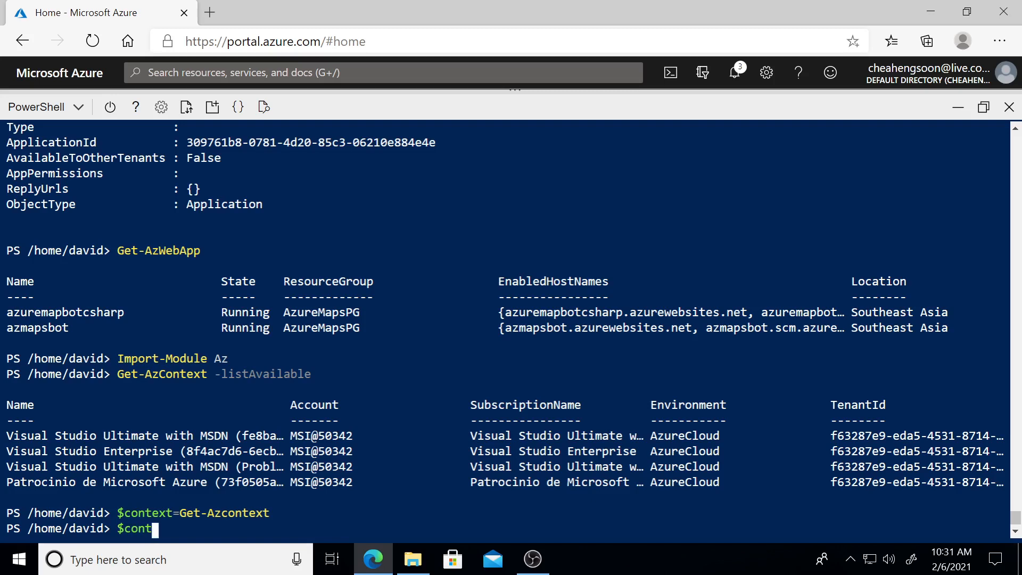
text(ext.Name)
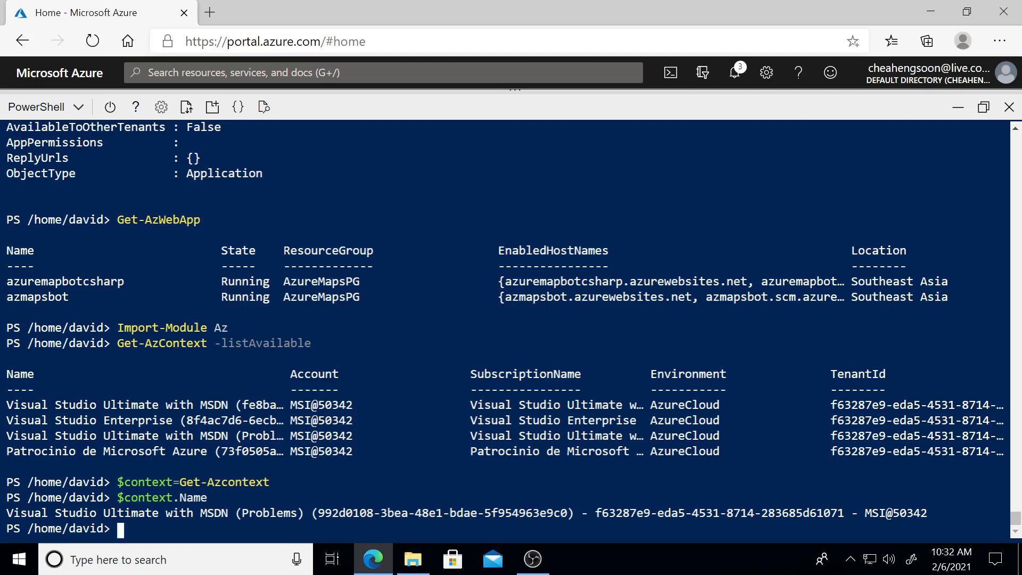
Step: Show $context.Account details, including the ManagedService MSI account and tenant
text($)
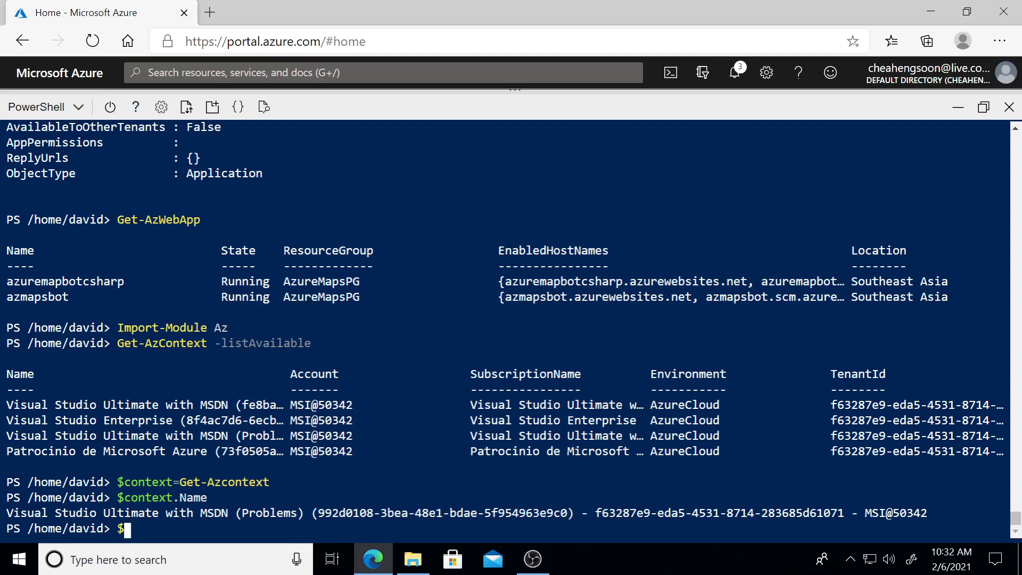
text(context)
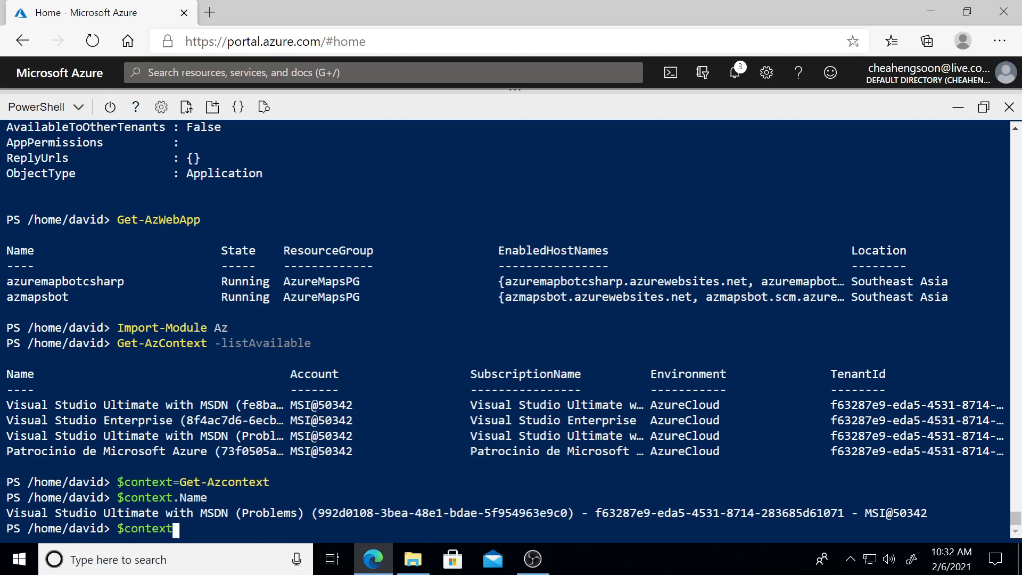
text(.acc)
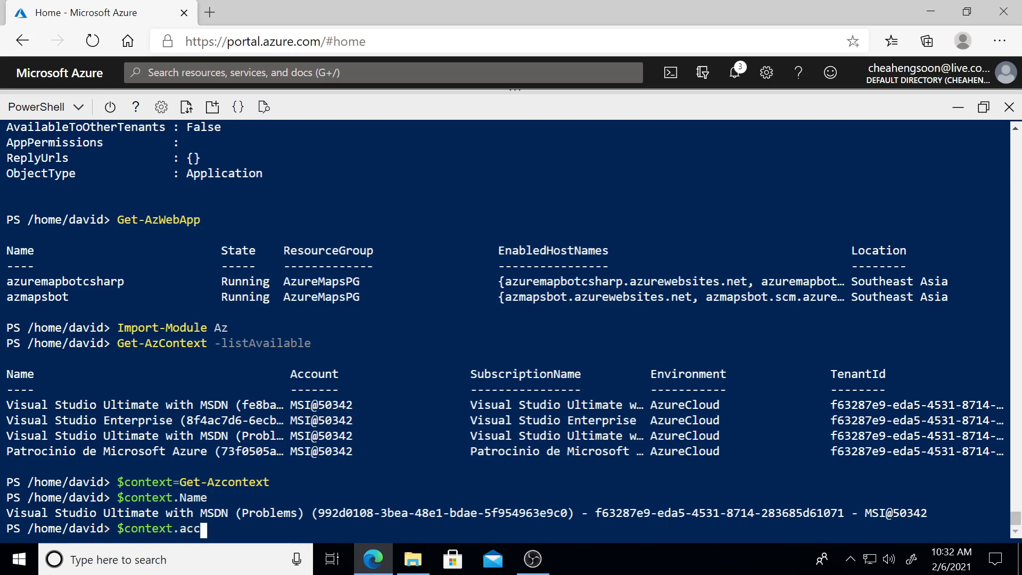
key(Enter)
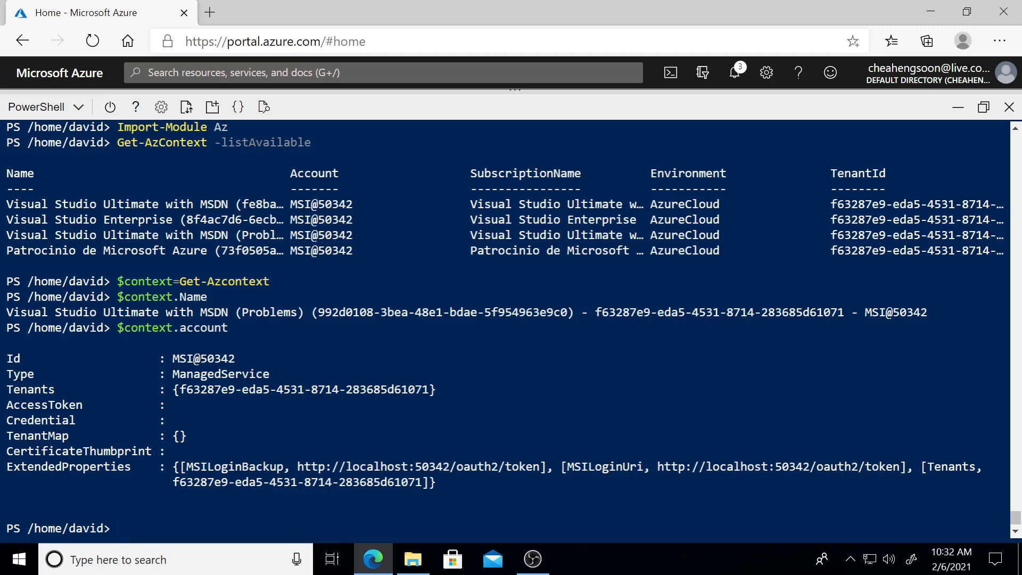
Step: List the four enabled subscriptions and their Ids and TenantId with Get-AzSubscription
text(Get)
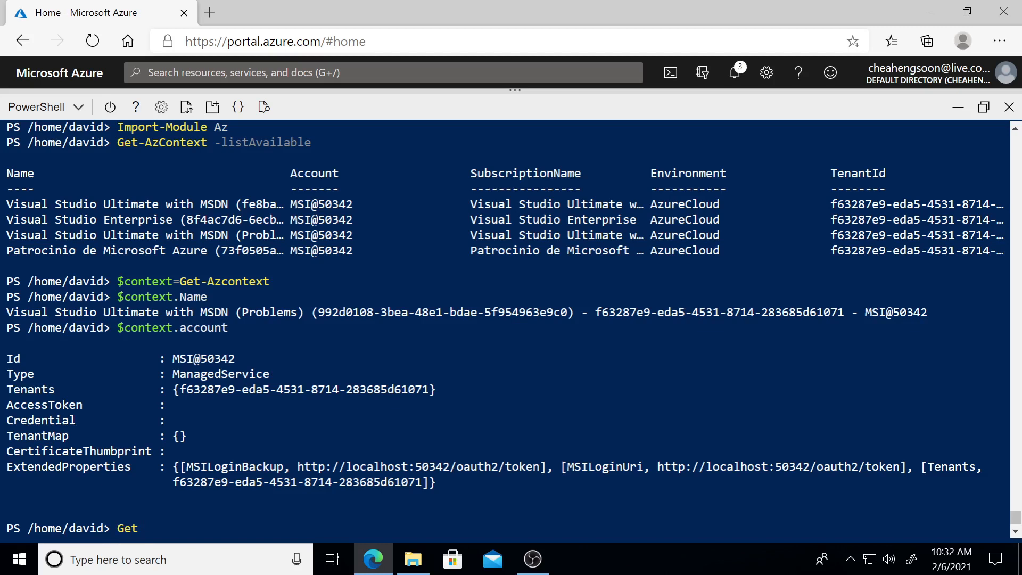
text(-)
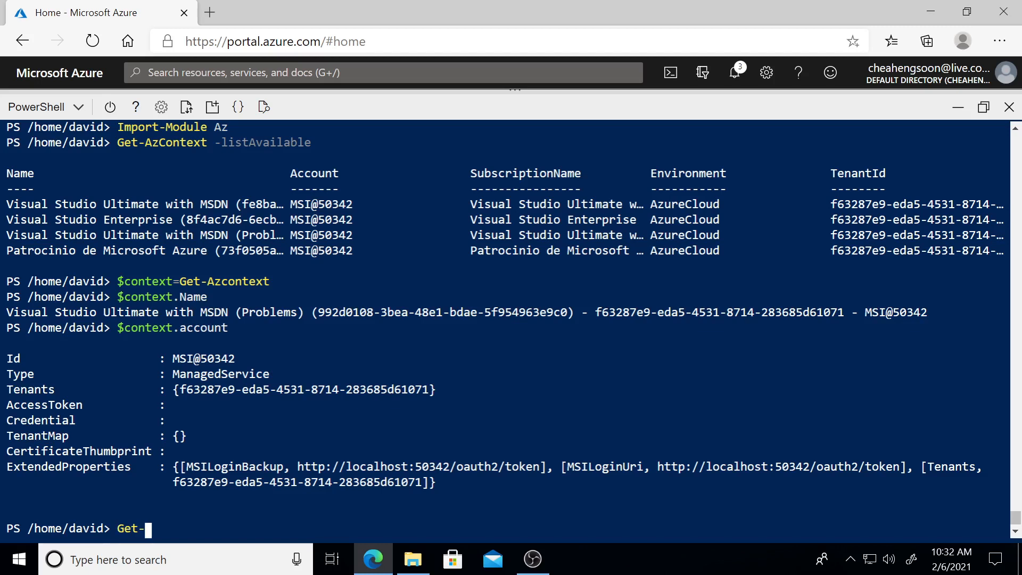
text(AzS)
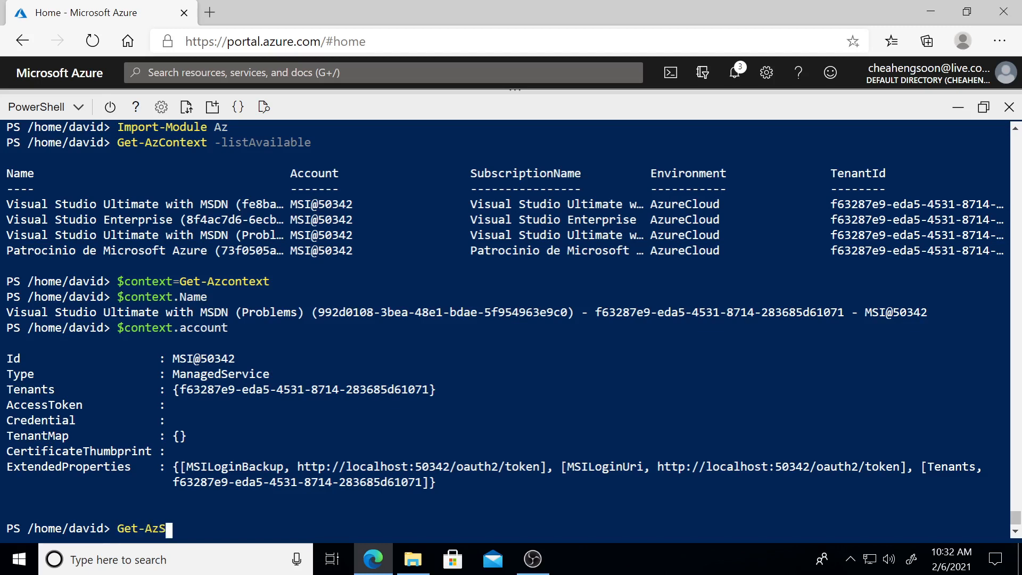
text(ubscription)
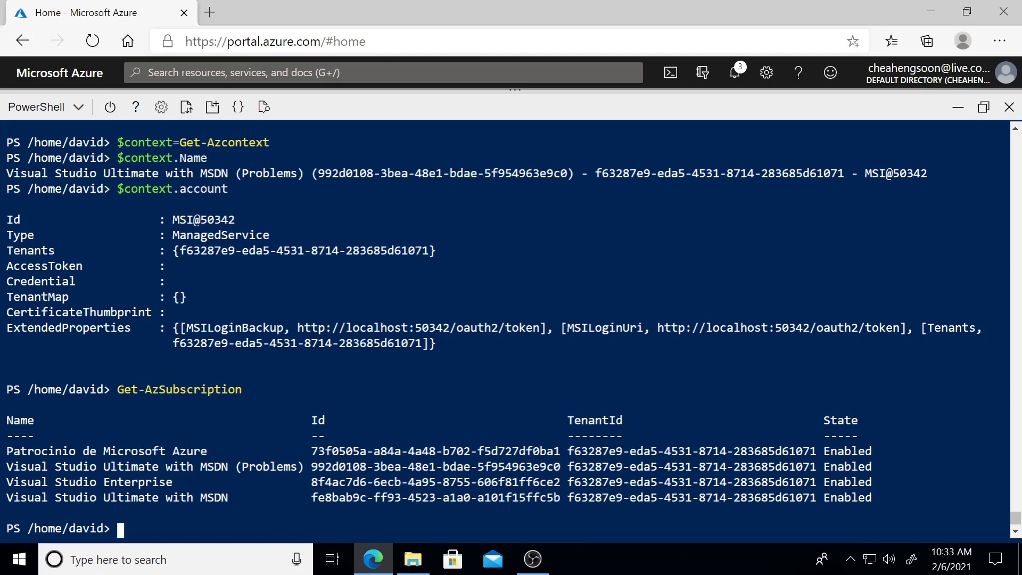
Step: List role assignments with Get-AzRoleAssignment, highlighting the Owner and Contributor service principals
text(Get)
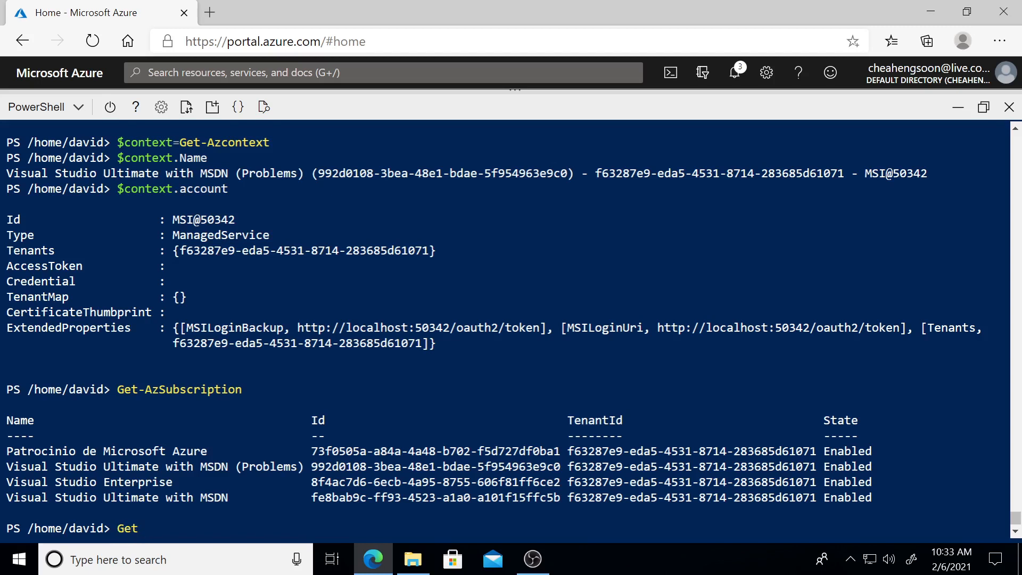
text(-Az)
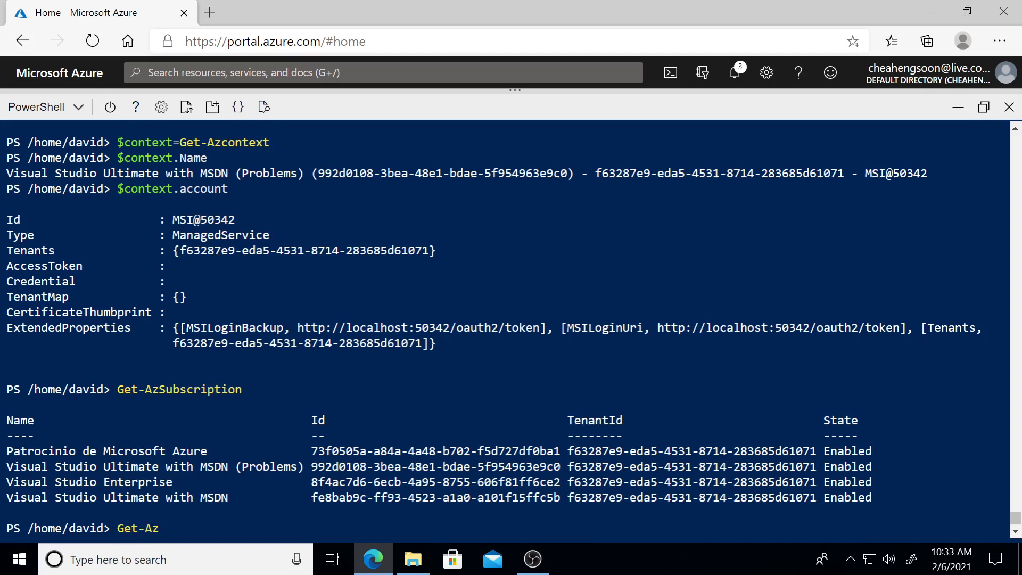
text(ure)
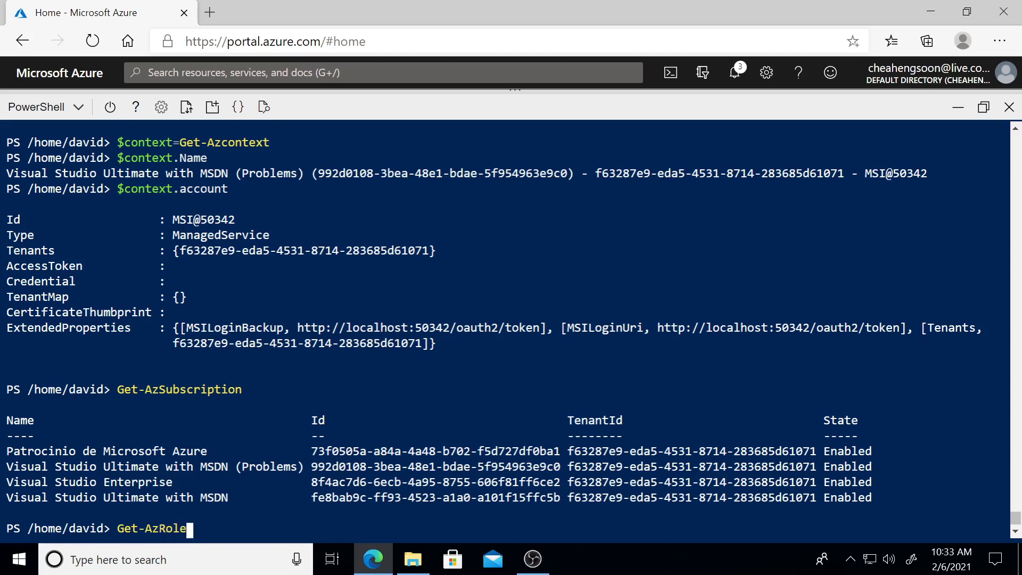
text(Assign)
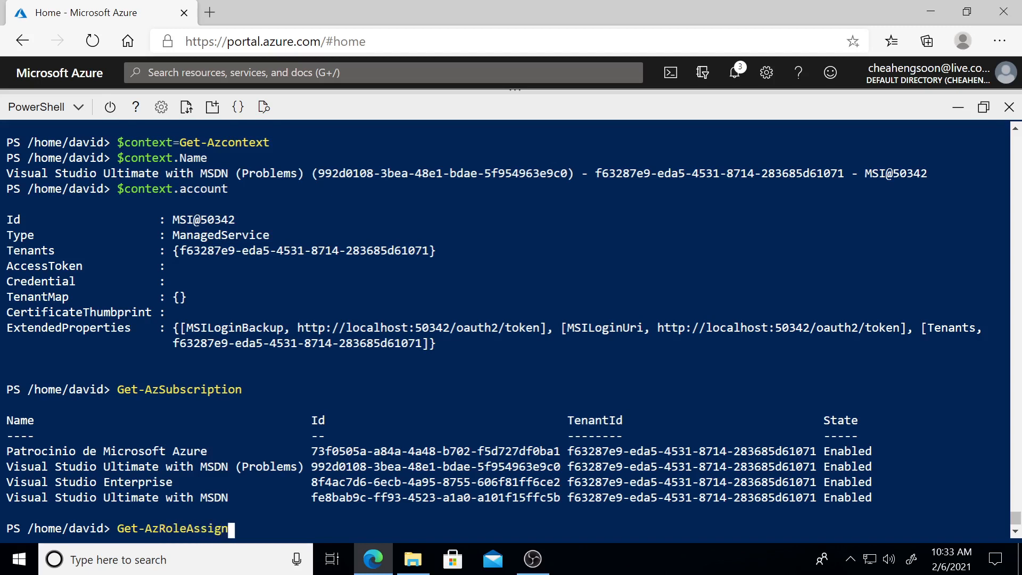
key(Enter)
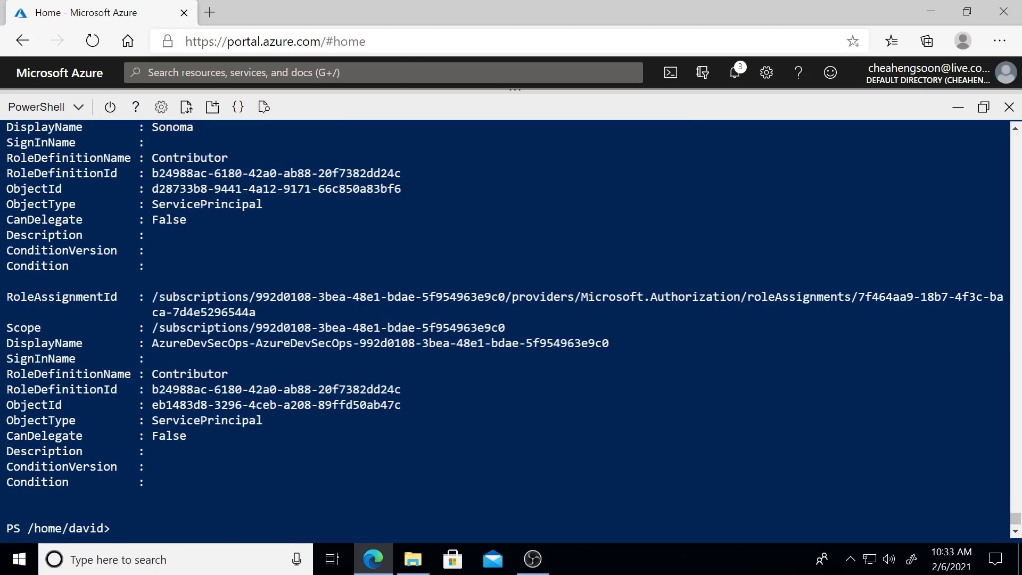
scroll(down, 3)
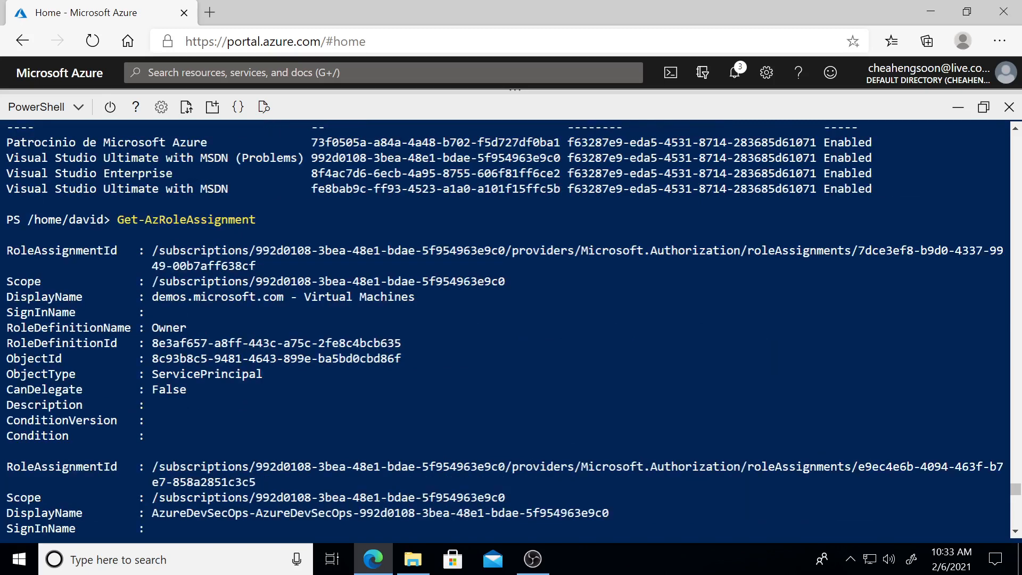
double_click(168, 327)
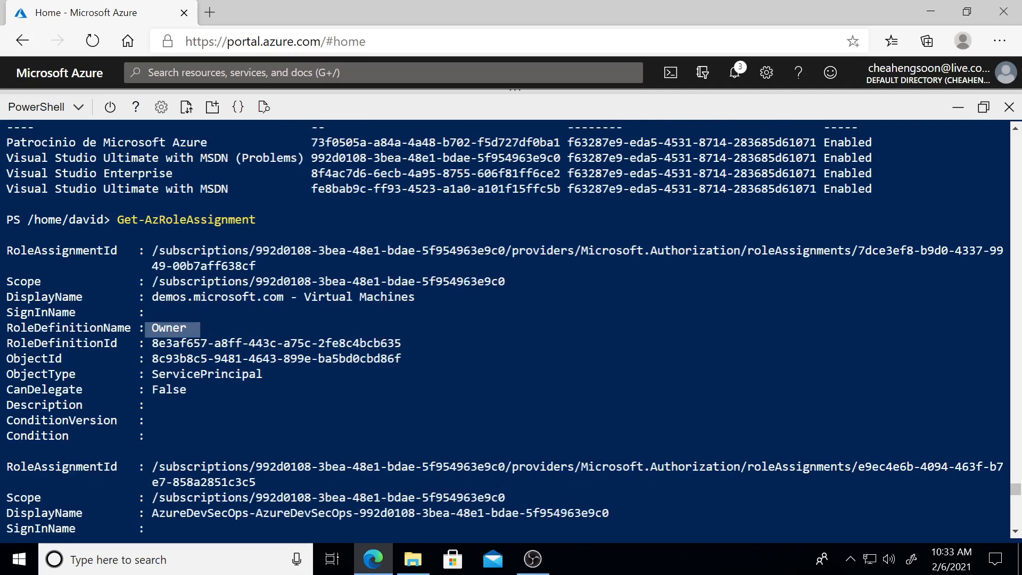
scroll(down, 3)
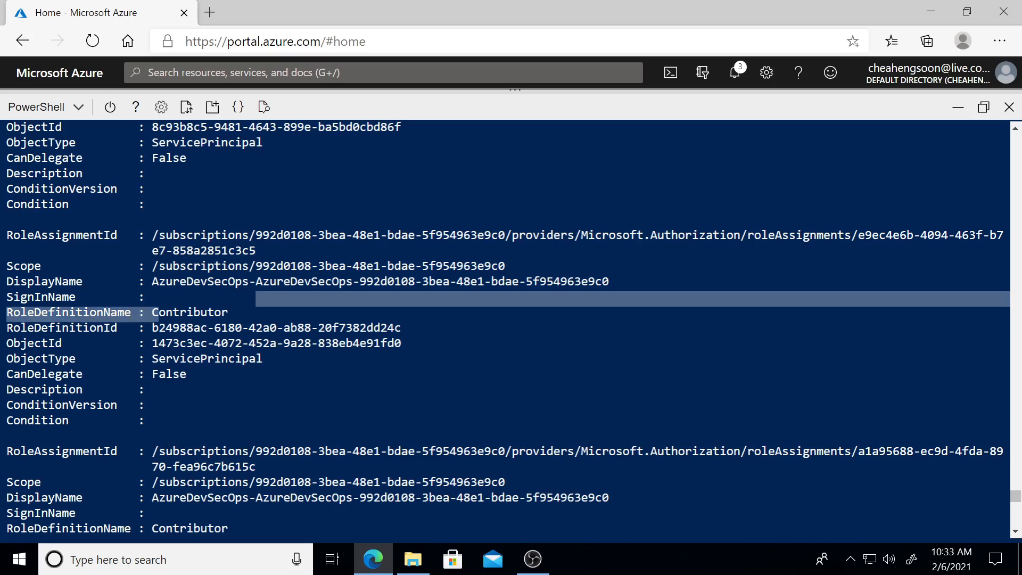
scroll(down, 3)
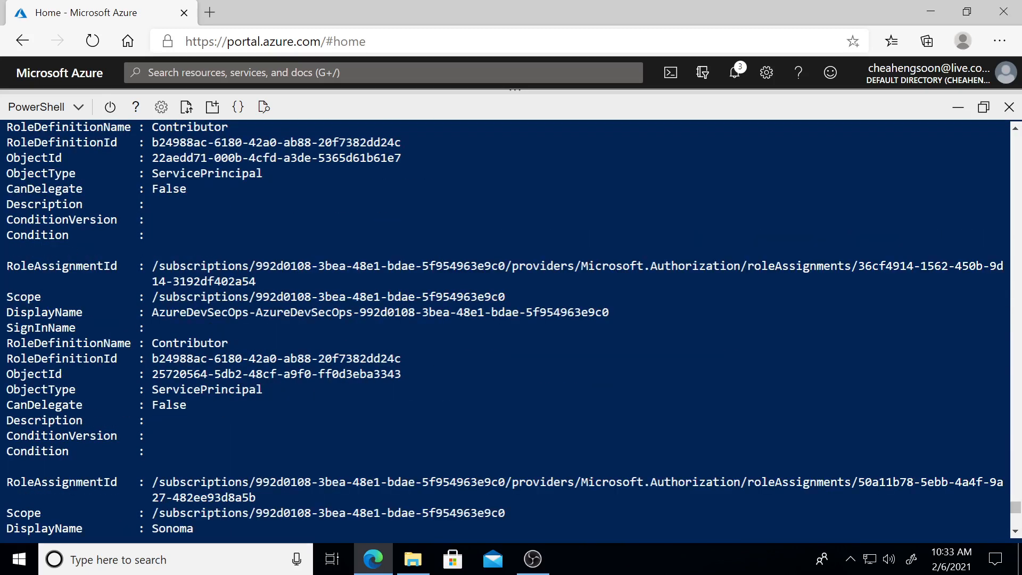
scroll(down, 3)
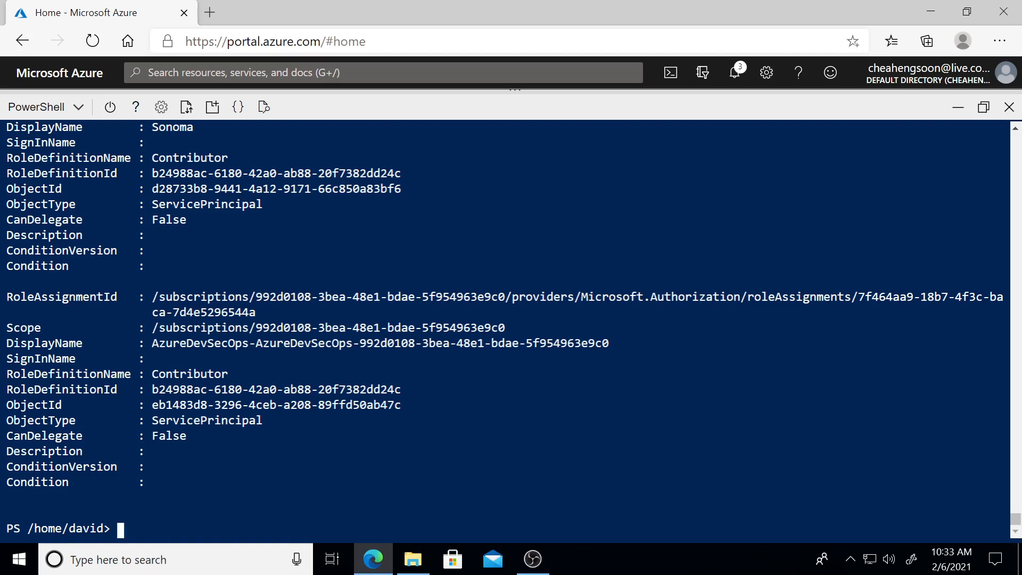
text(Get-A)
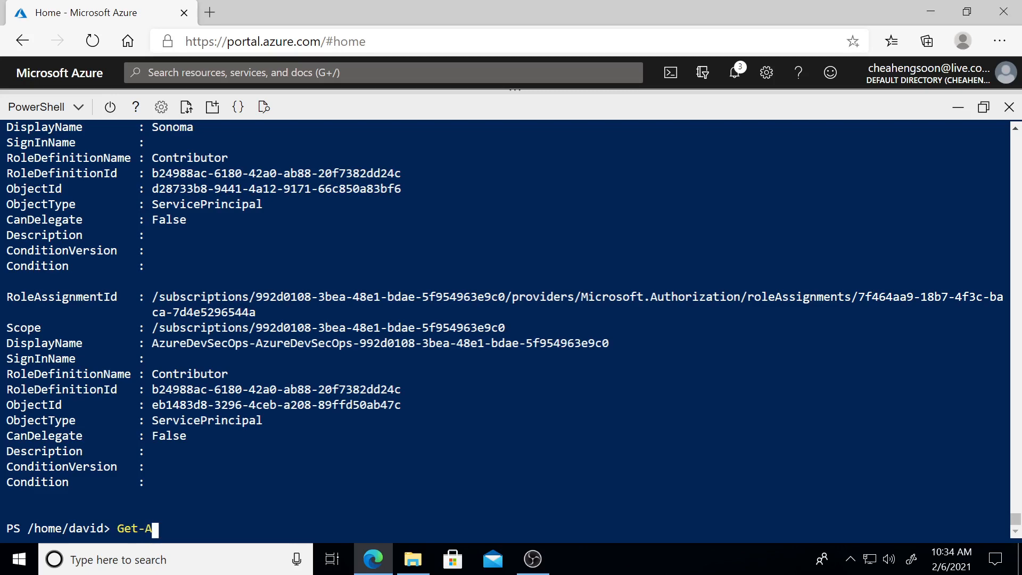
Step: List all resources with Get-AzResource, including bot services, web sites and storage accounts
text(zRes)
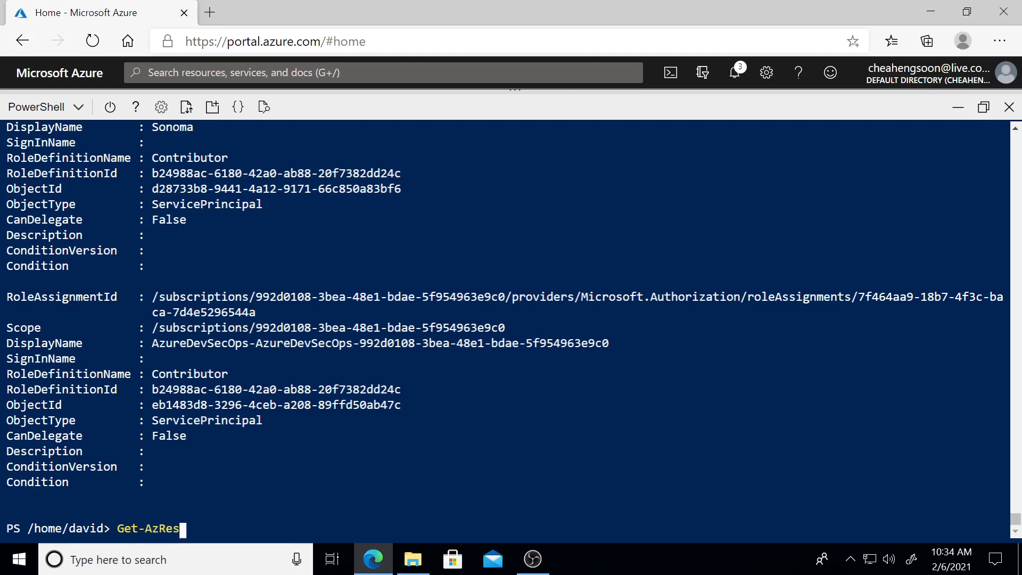
text(ource)
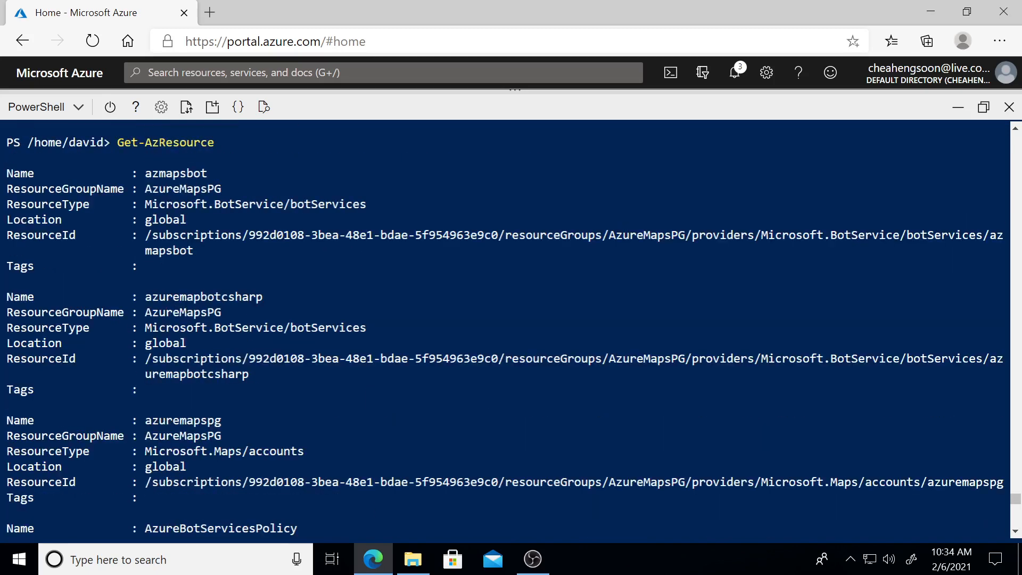
scroll(down, 3)
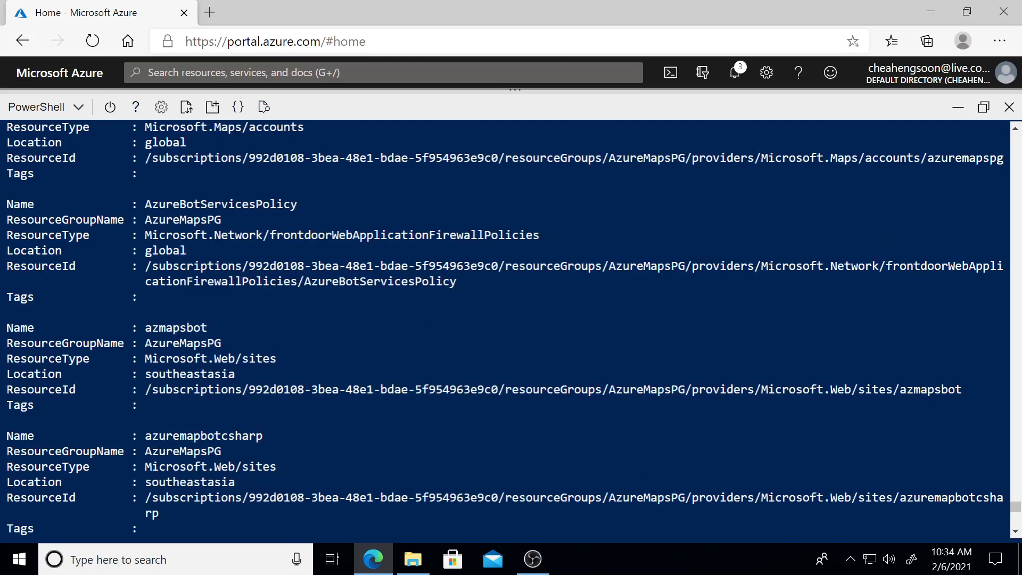
scroll(down, 3)
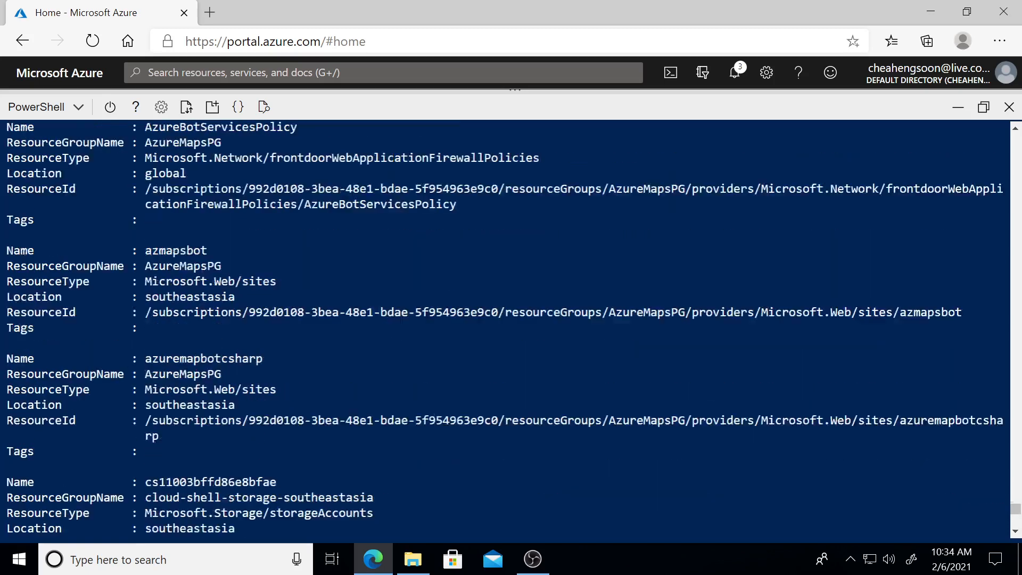
scroll(down, 3)
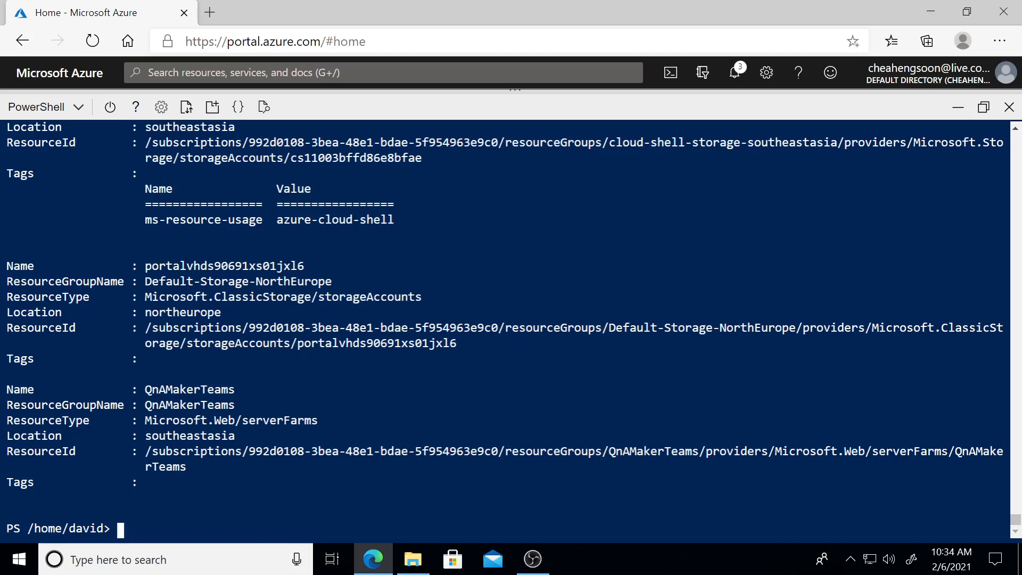
Step: List the four resource groups, including QnAMakerTeams and AzureMapsPG, with Get-AzResourceGroup
text(Get)
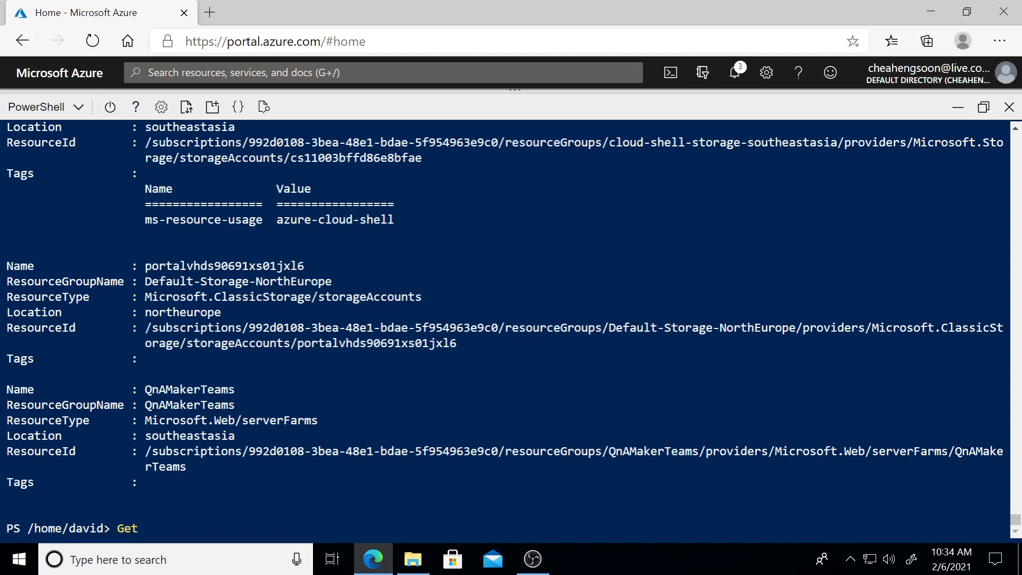
text(-AzResourceGroup)
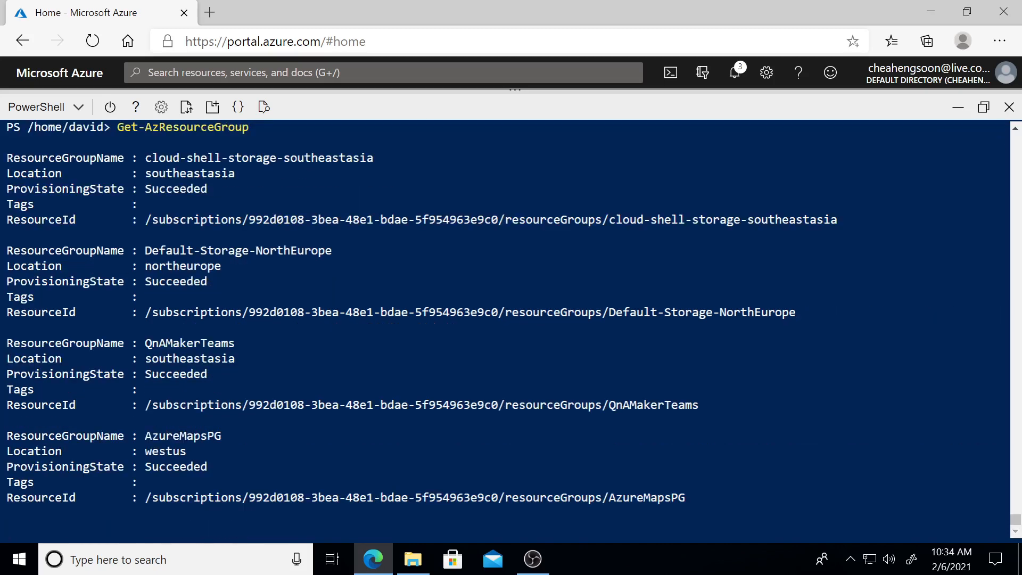
scroll(down, 3)
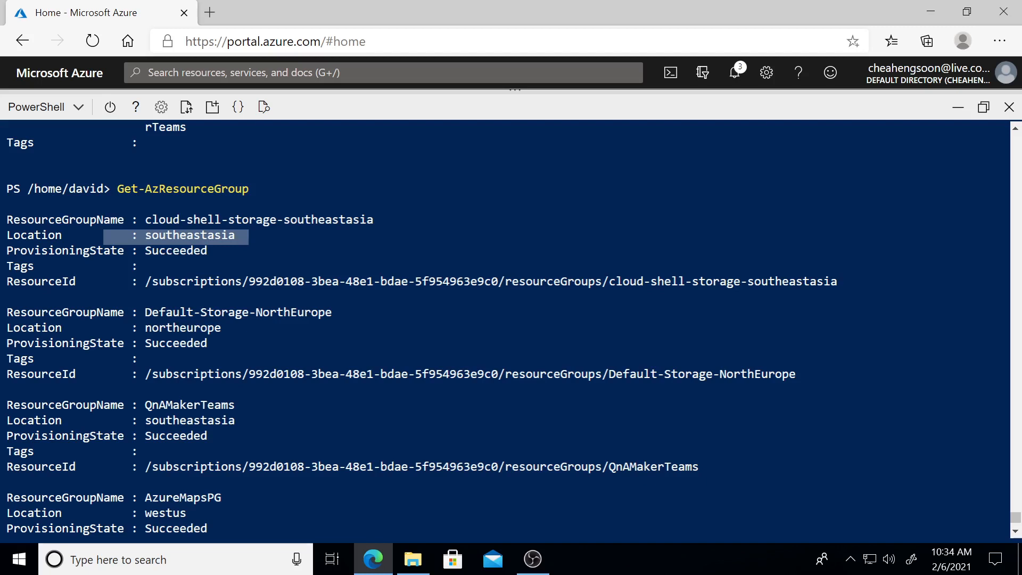
scroll(down, 3)
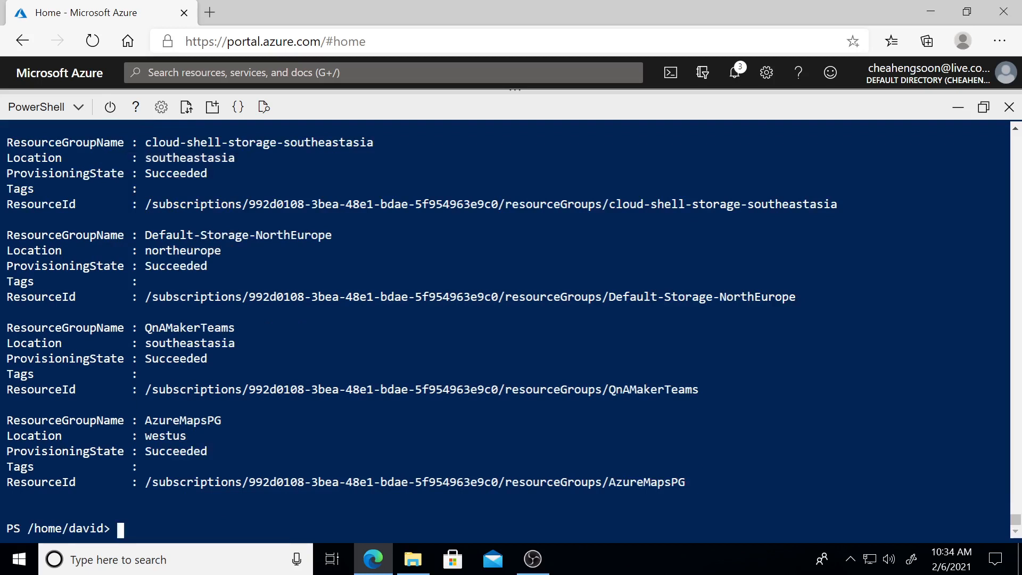
Step: List the StorageV2 Standard_LRS account in cloud-shell-storage-southeastasia with Get-AzStorageAccount
text(G)
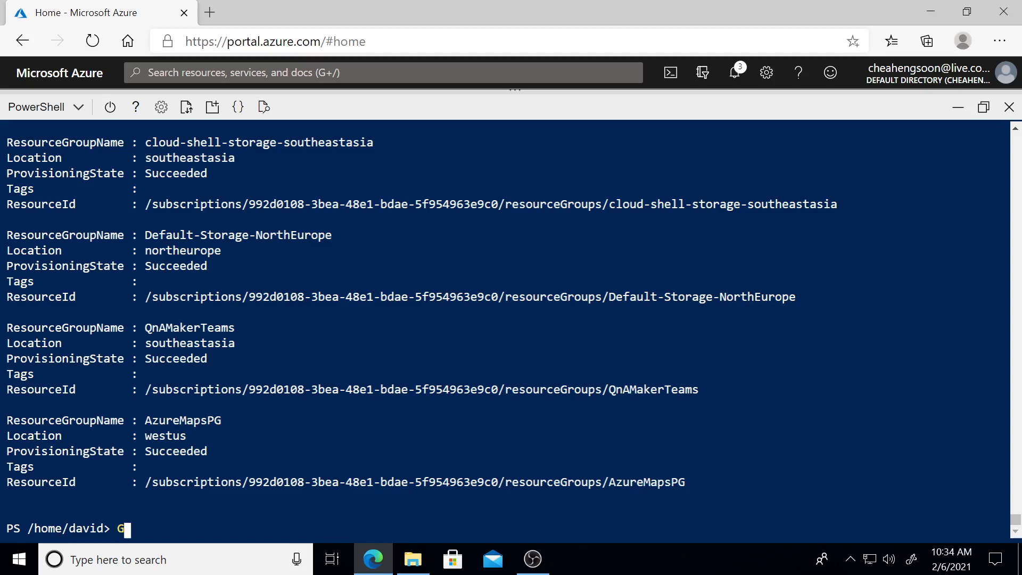
text(et-)
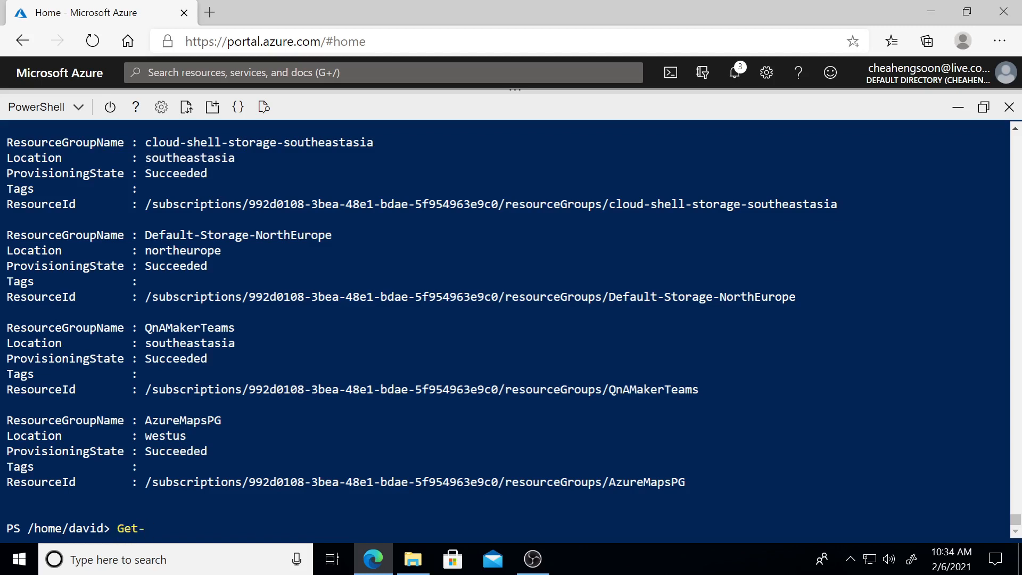
text(AzSt)
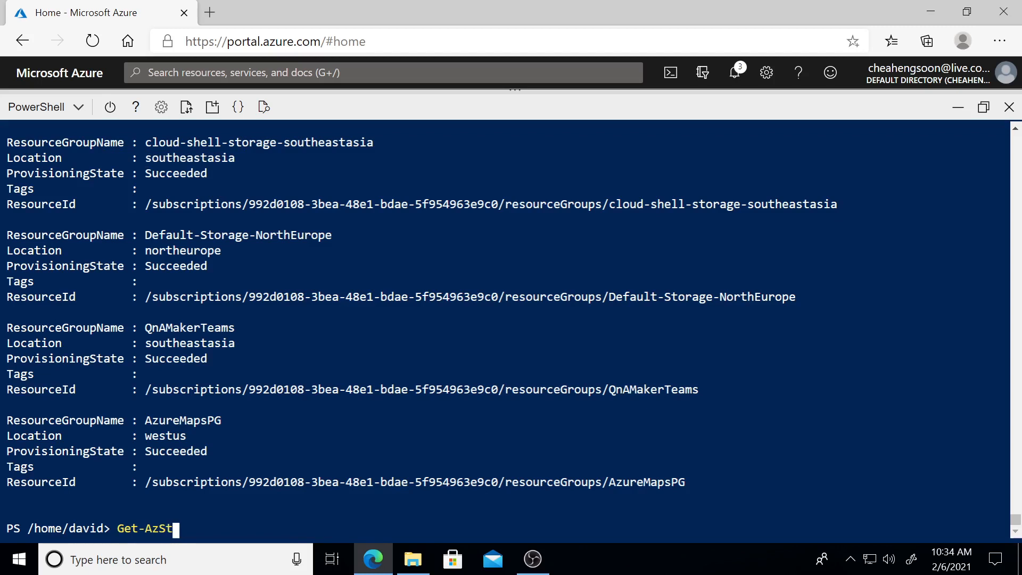
text(orage)
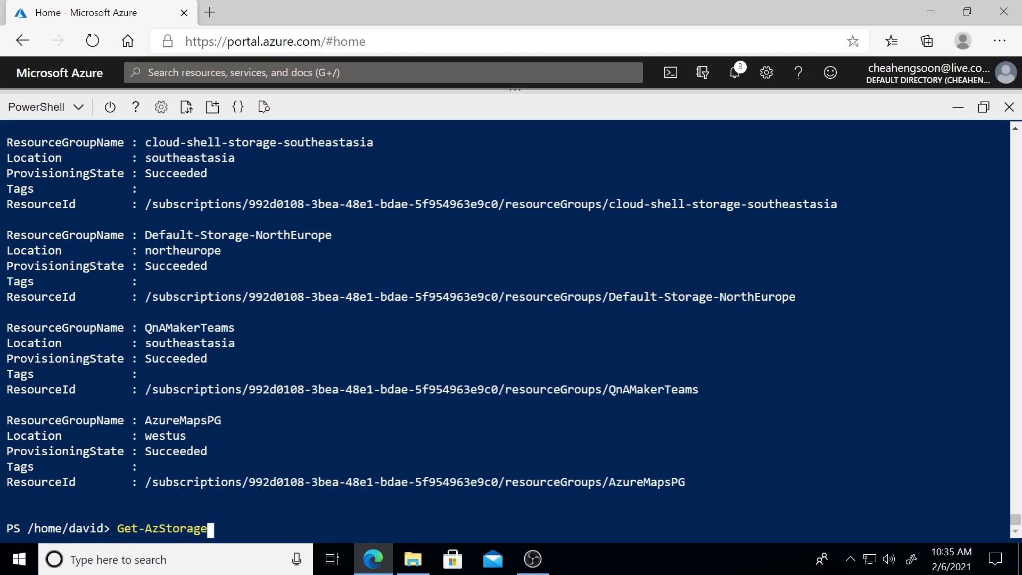
text(Account)
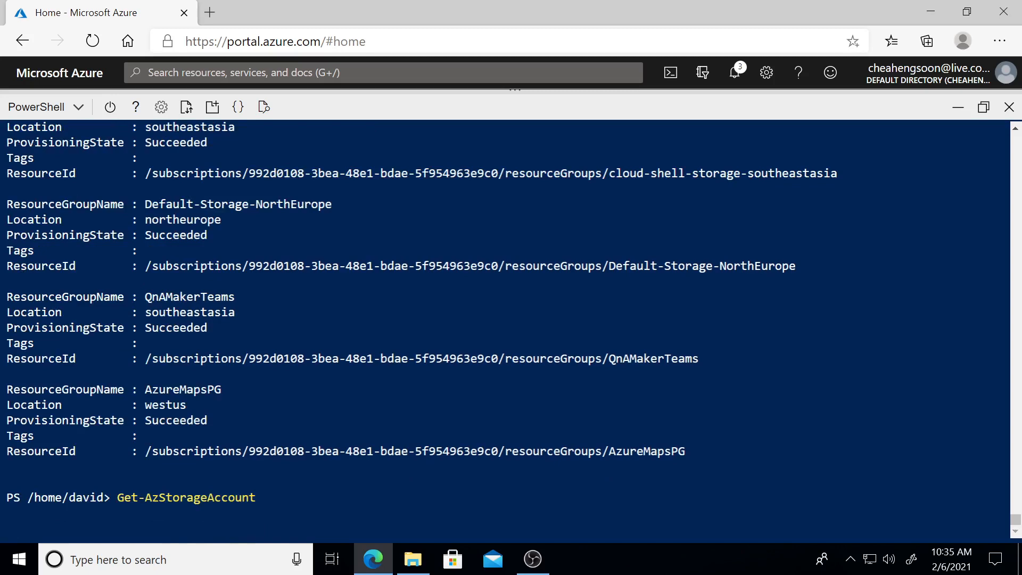
key(Enter)
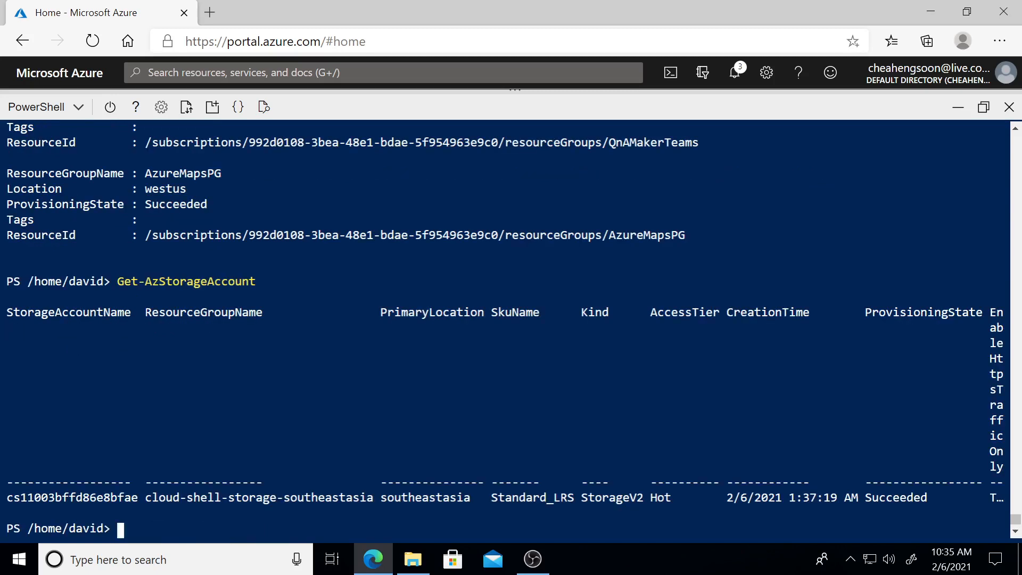
double_click(154, 497)
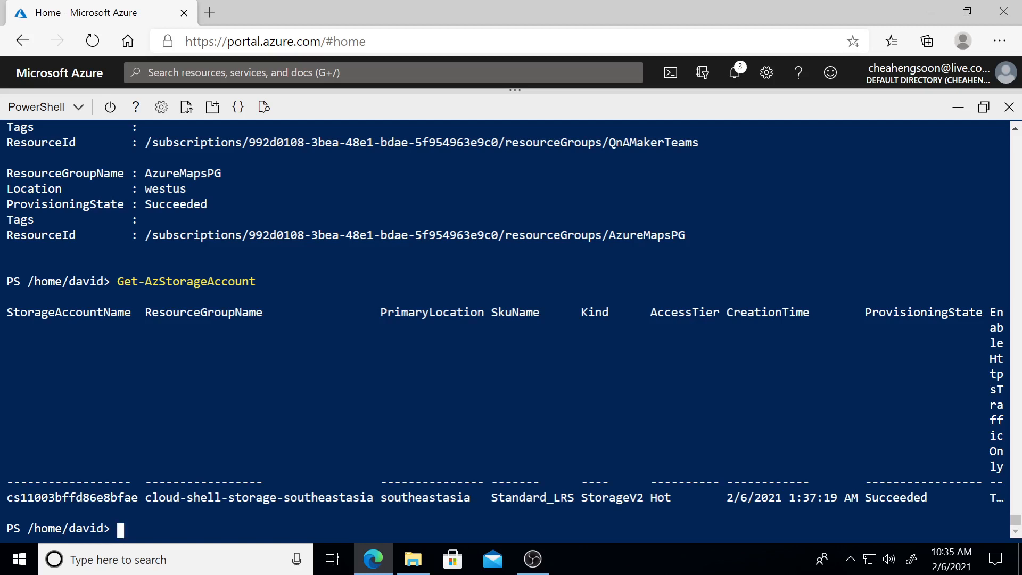
Step: List Azure AD applications with Get-AzAdApplication, scrolling down to TestSP and ADGroupPowerApps
text(Get)
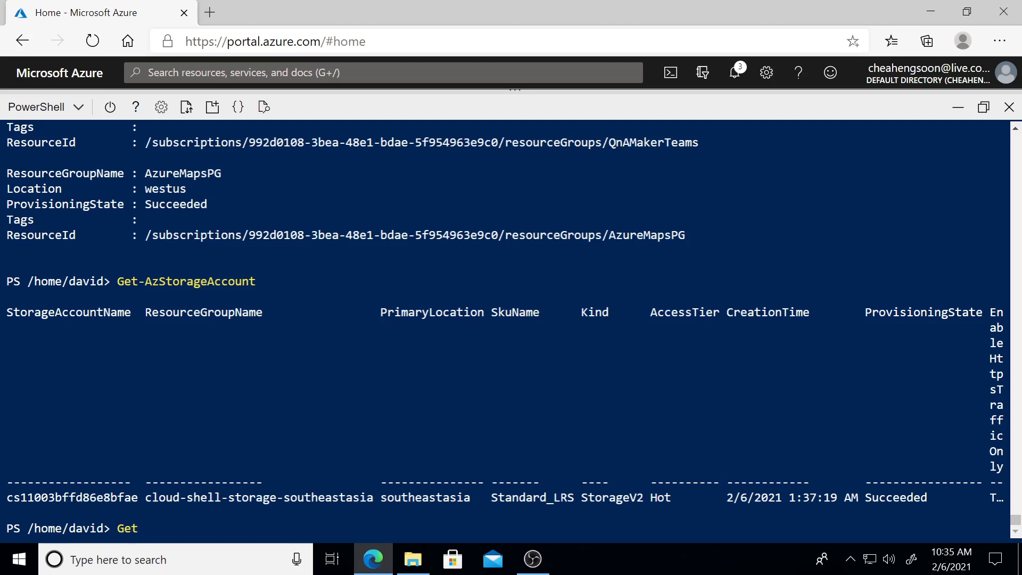
text(-Az)
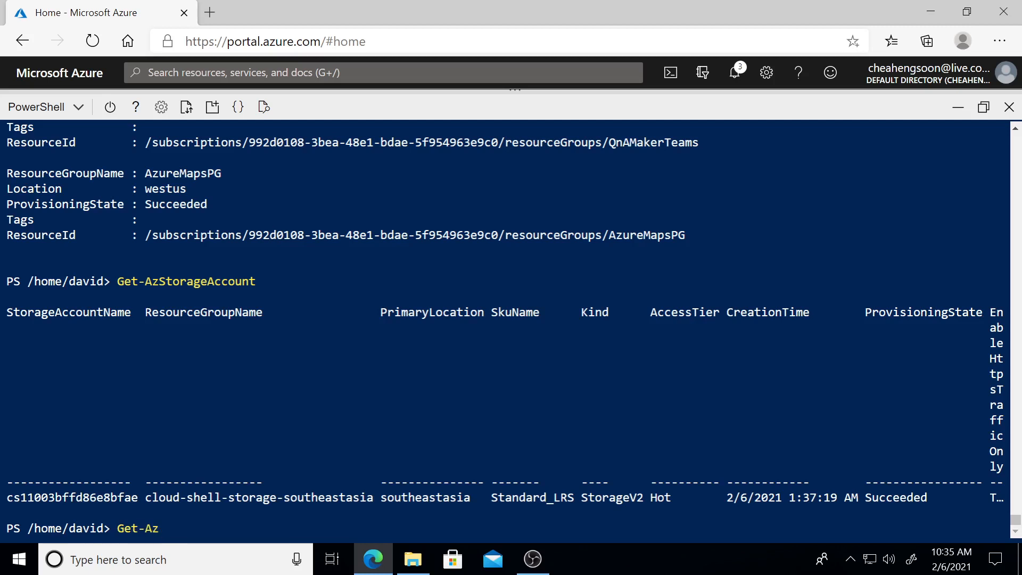
text(Ad)
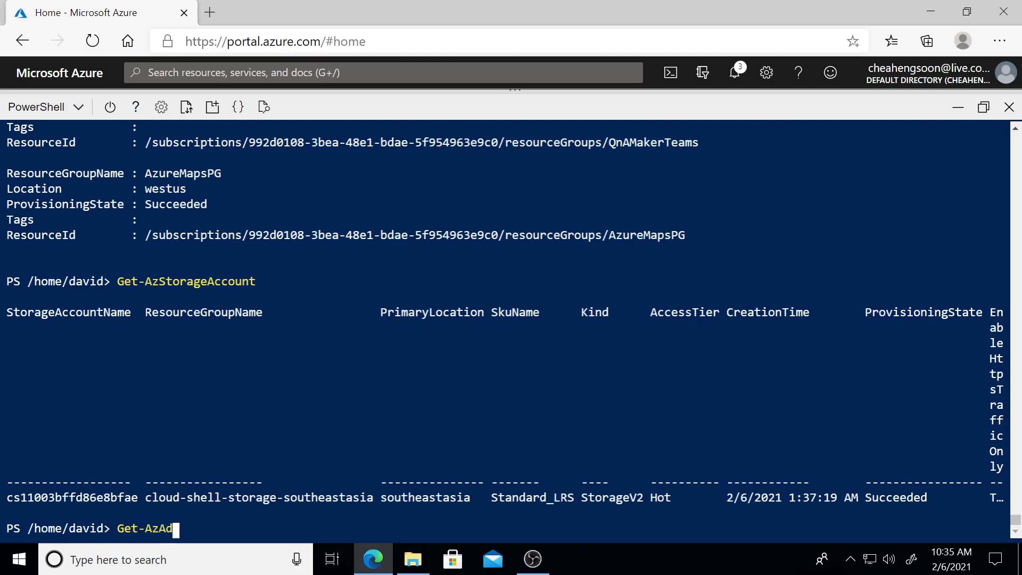
text(pplication)
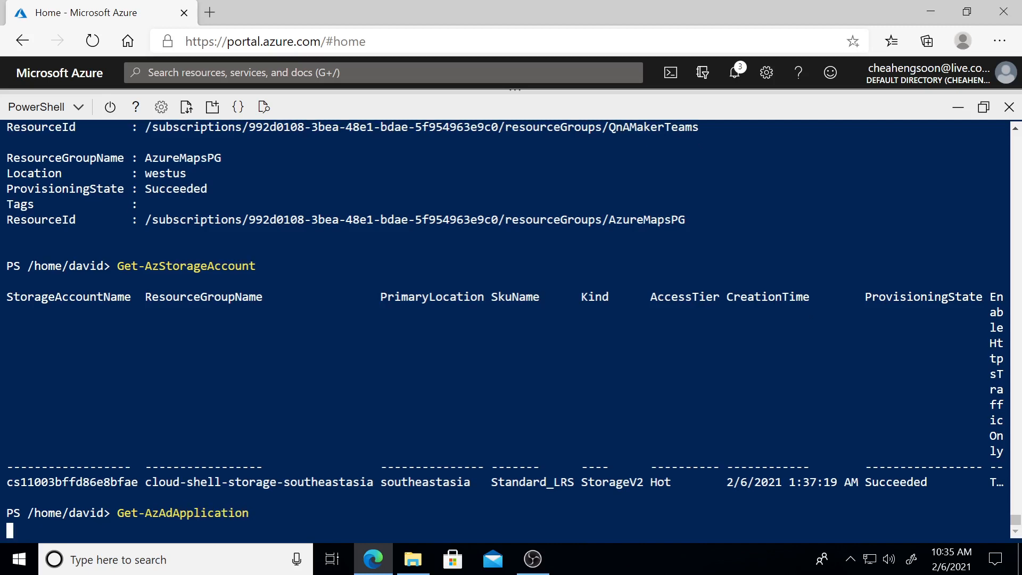
key(Enter)
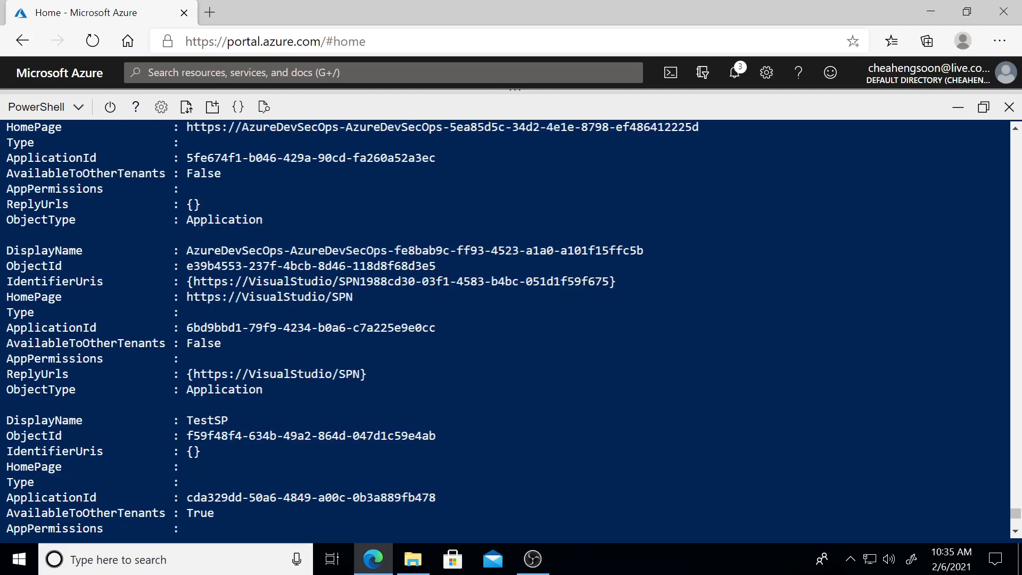
scroll(down, 3)
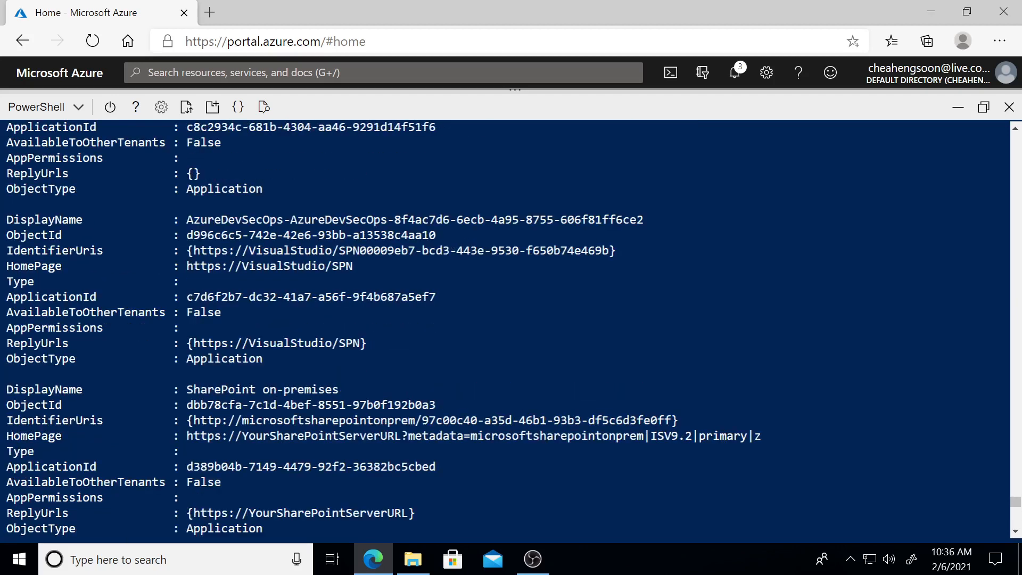
scroll(down, 3)
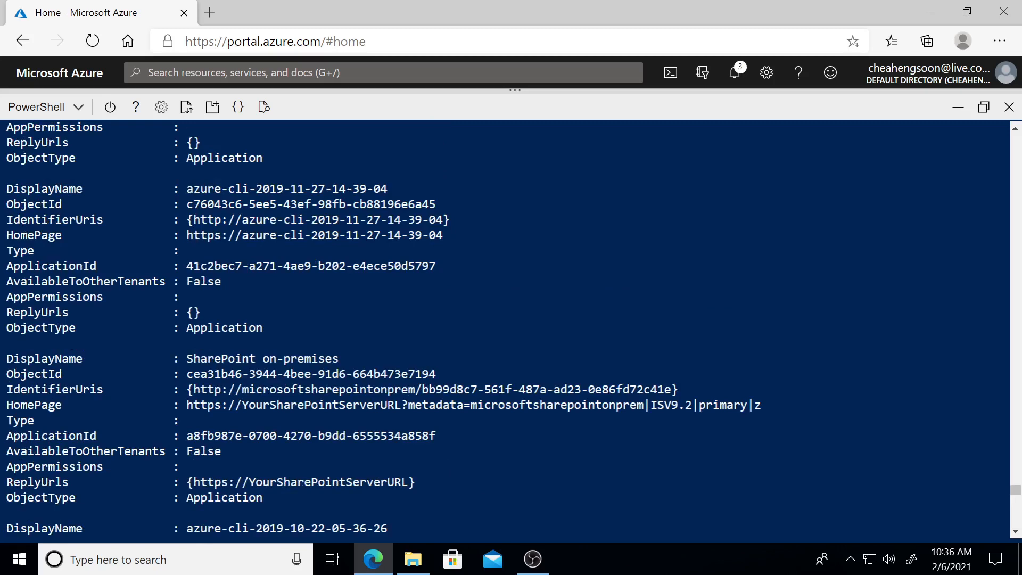
scroll(down, 3)
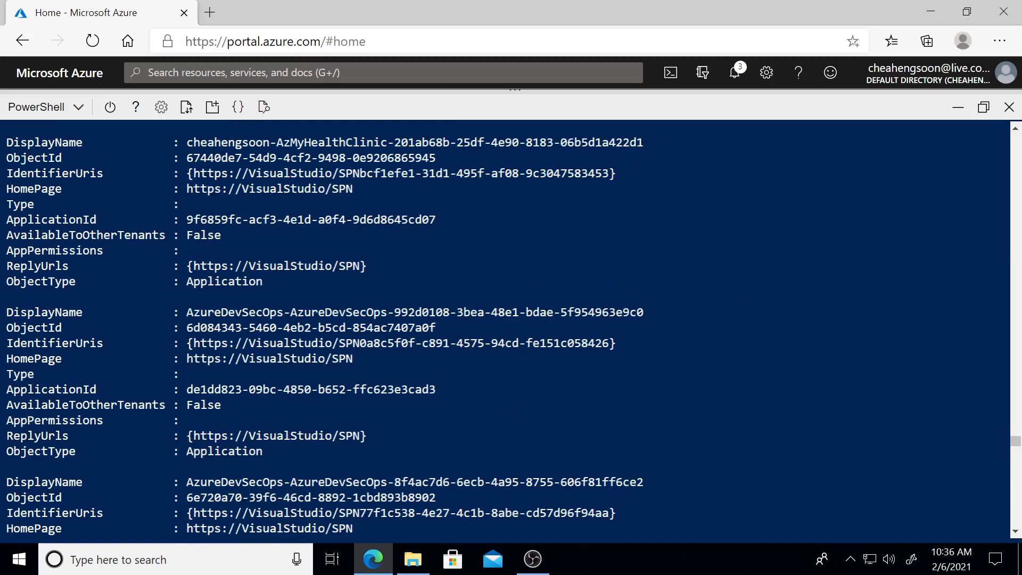
scroll(down, 3)
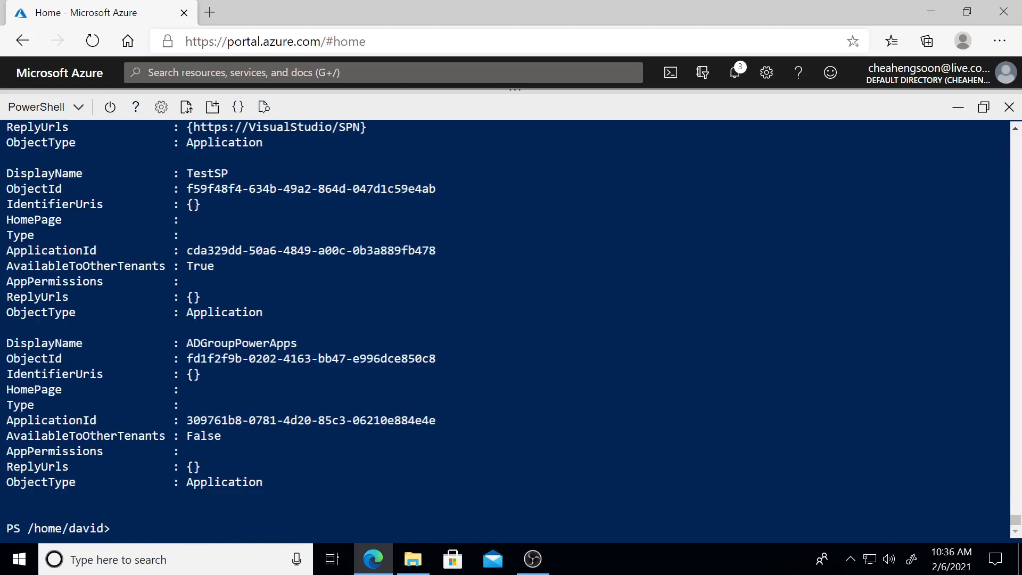
Step: List the azuremapbotcsharp and azmapsbot web apps with Get-AzWebApp
text(Get-A)
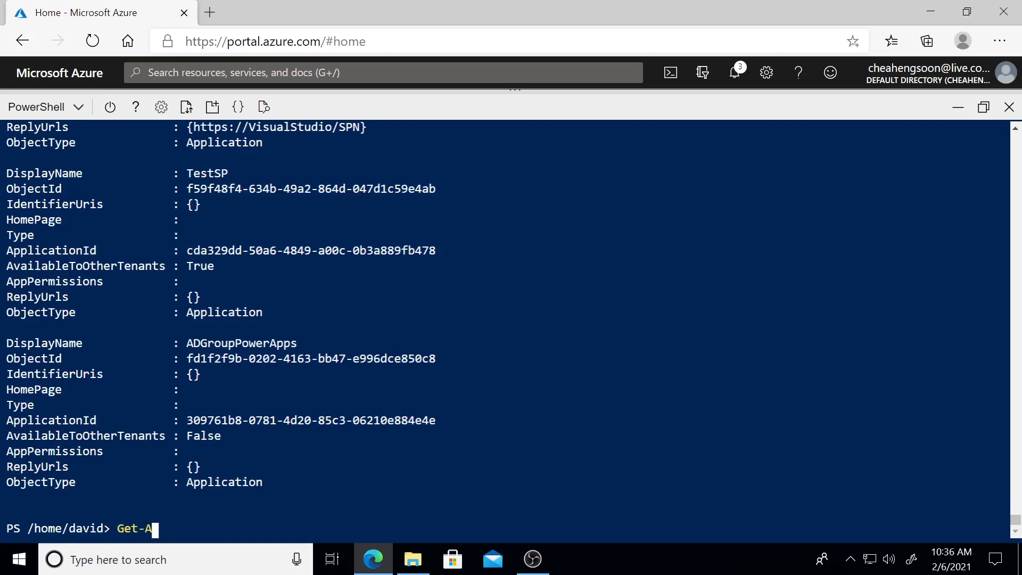
text(zWeb)
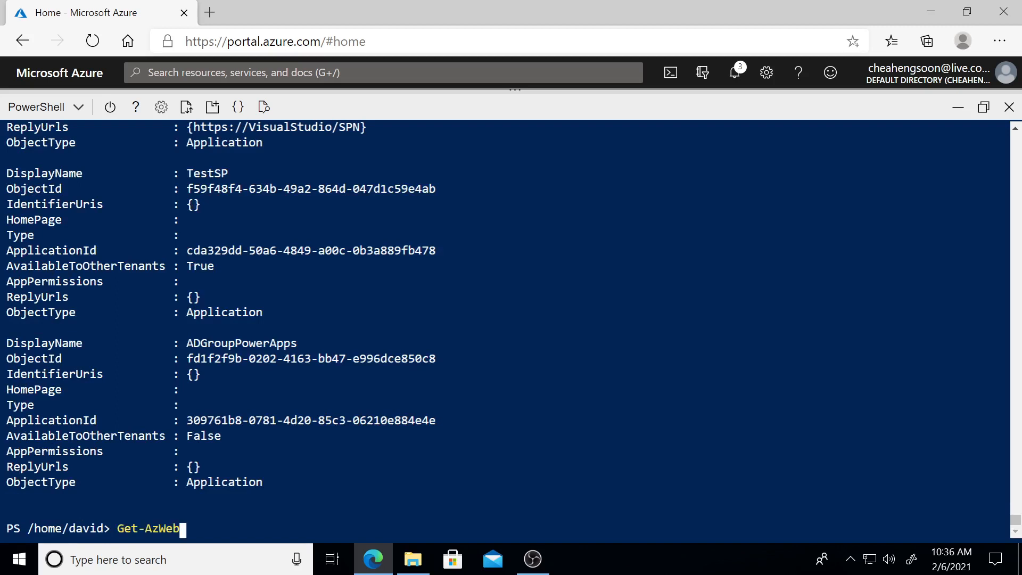
key(Enter)
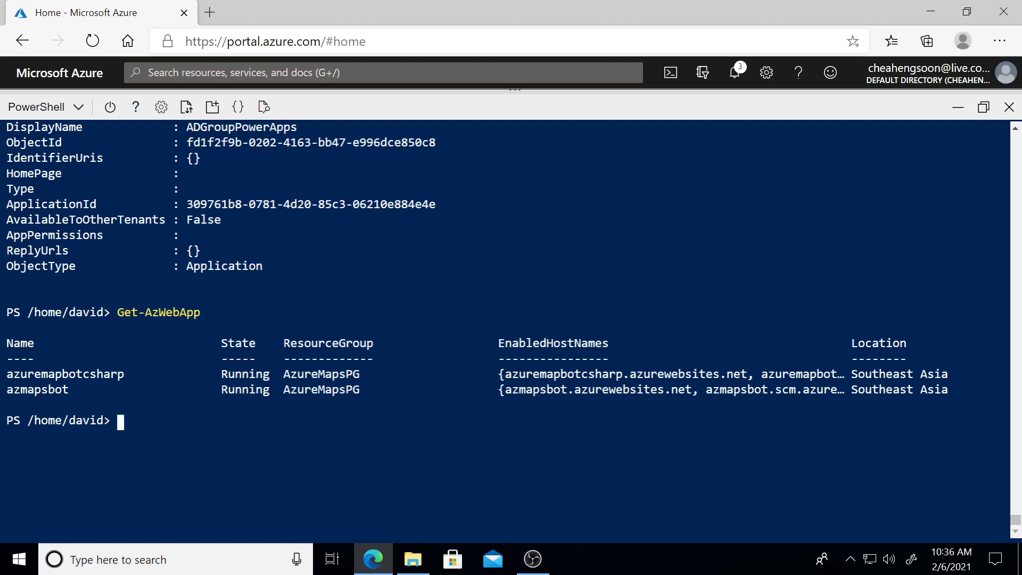